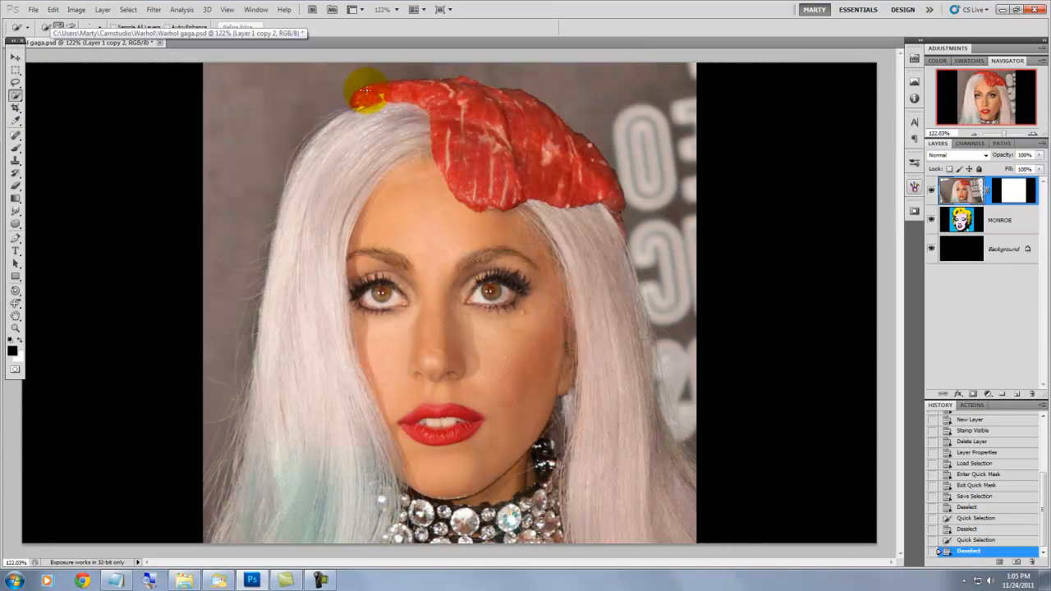
- Quick-select the meat headpiece, then extend the selection down across the hair and face
drag(366, 93, 291, 262)
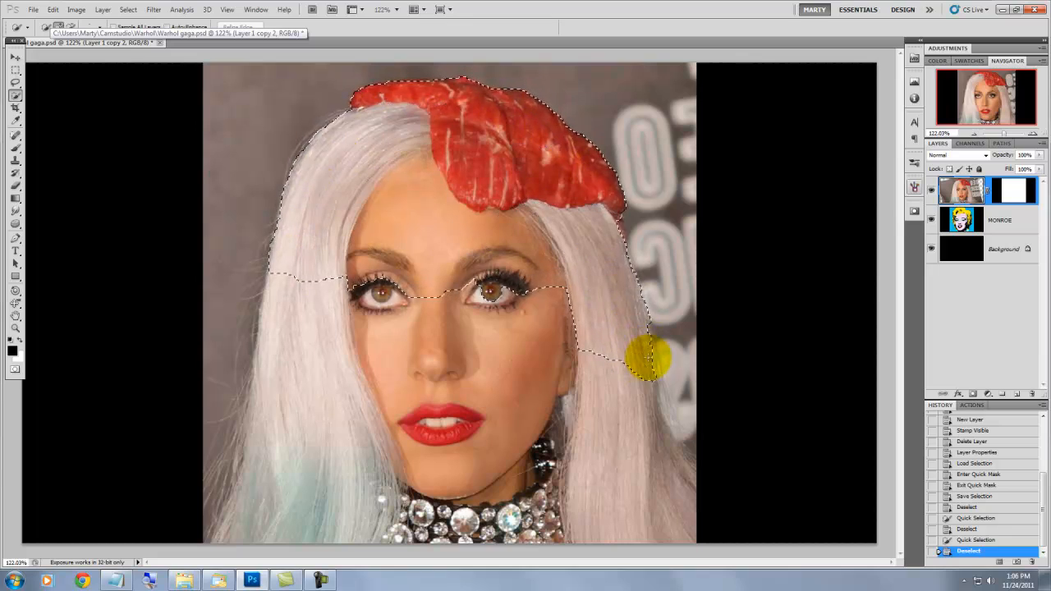
drag(649, 358, 575, 386)
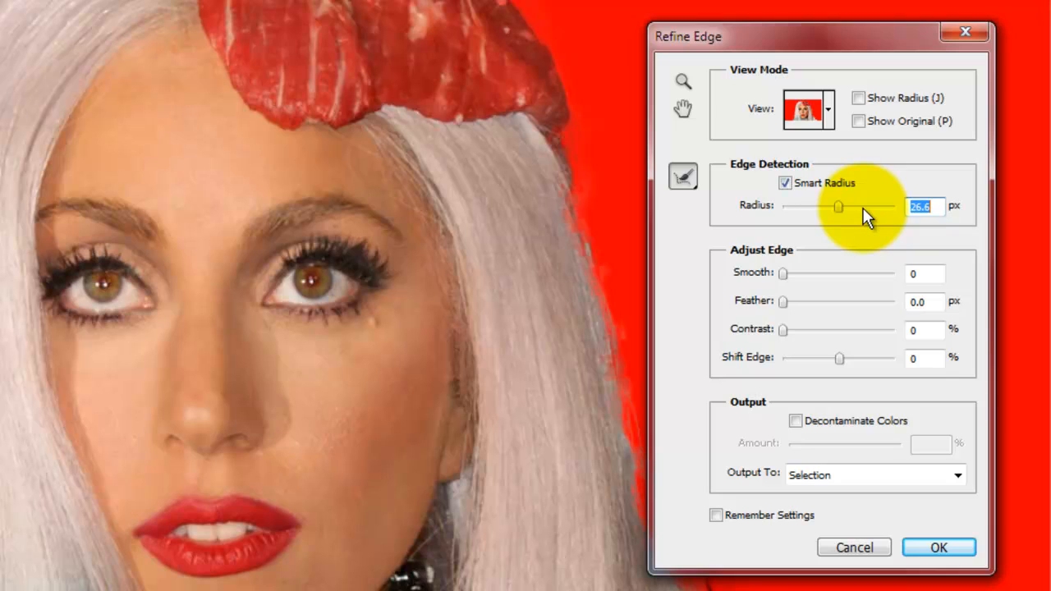
- In Refine Edge, enable Smart Radius and Decontaminate Colors at 73%, outputting to a masked layer
click(795, 420)
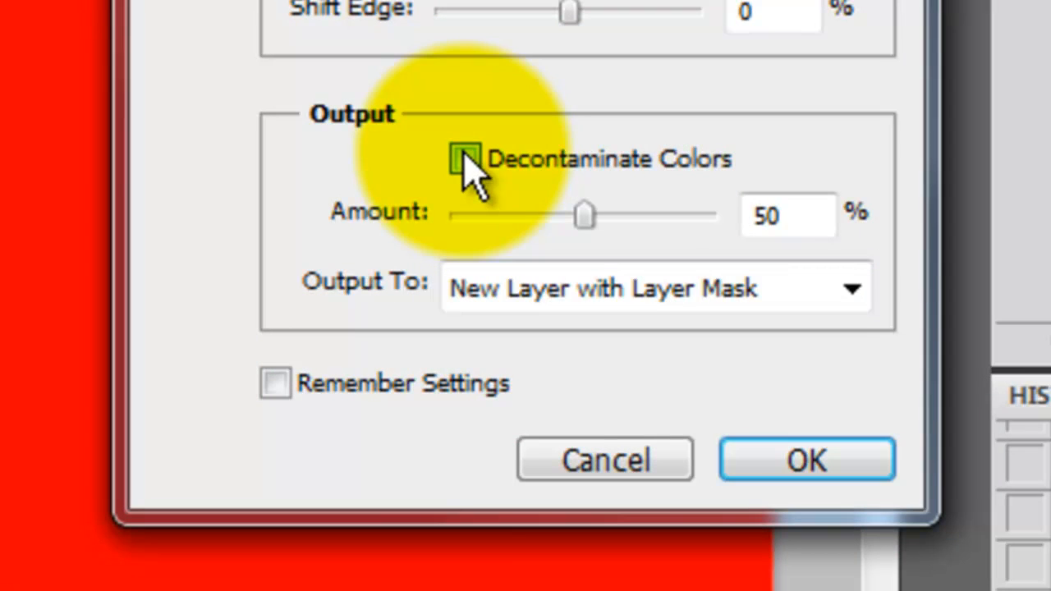
click(466, 159)
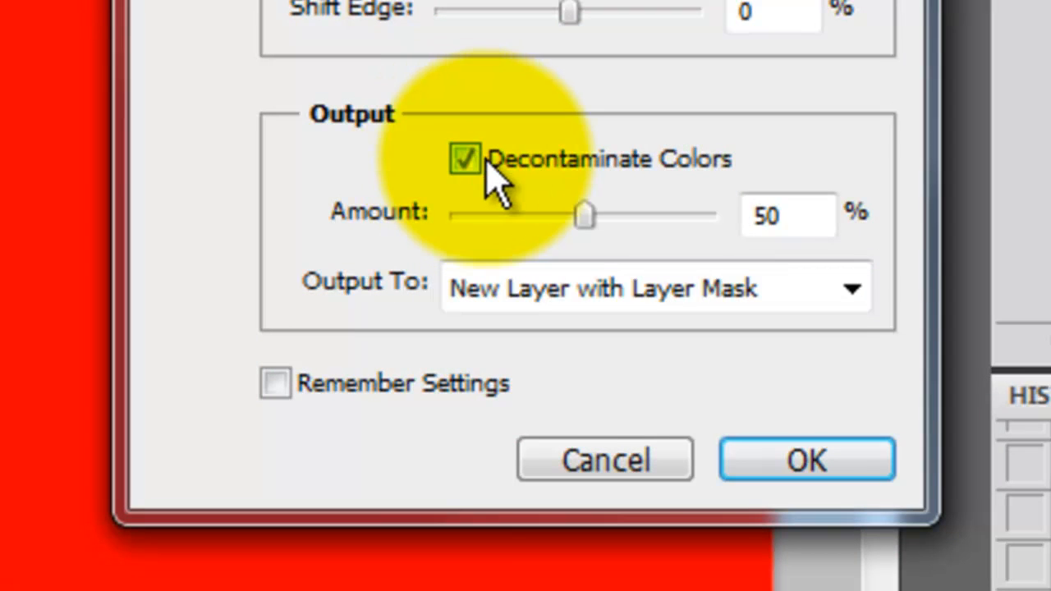
mouse_move(583, 222)
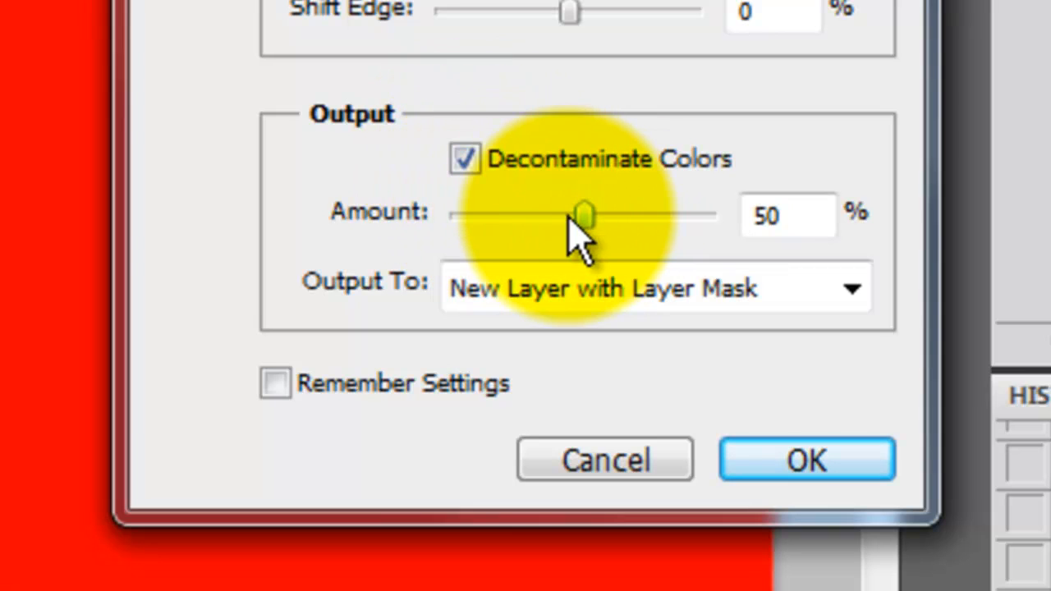
drag(584, 215, 644, 216)
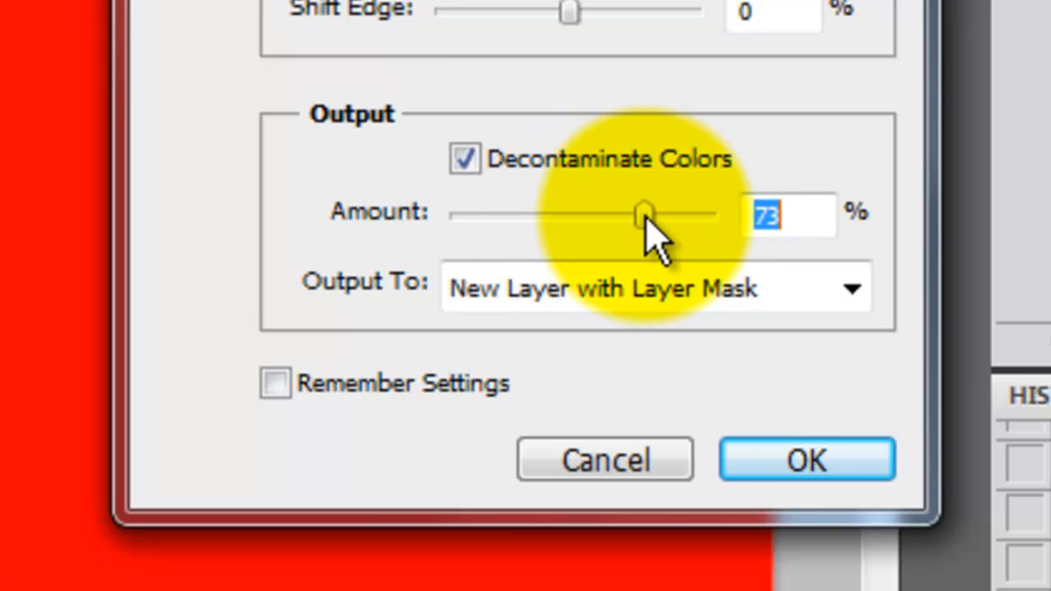
drag(644, 215, 698, 215)
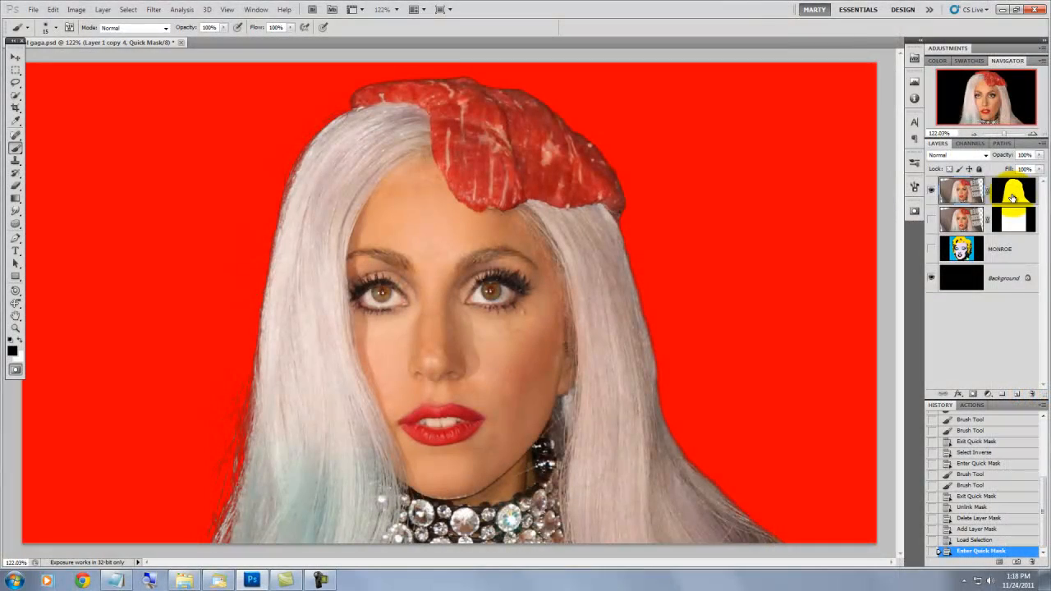
- Exit Quick Mask to restore the selection and save it as a new channel
key(q)
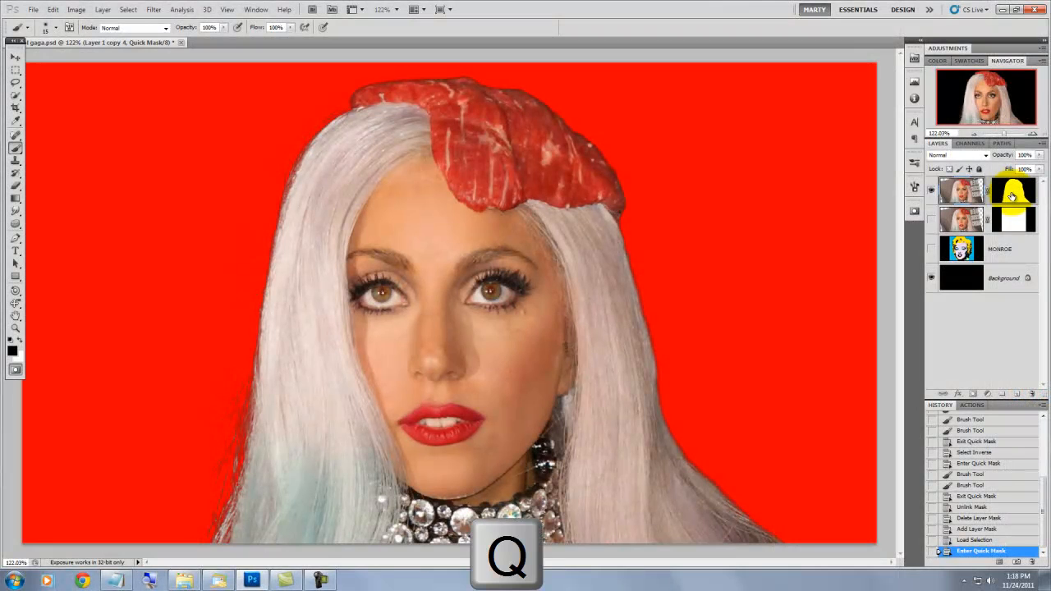
key(q)
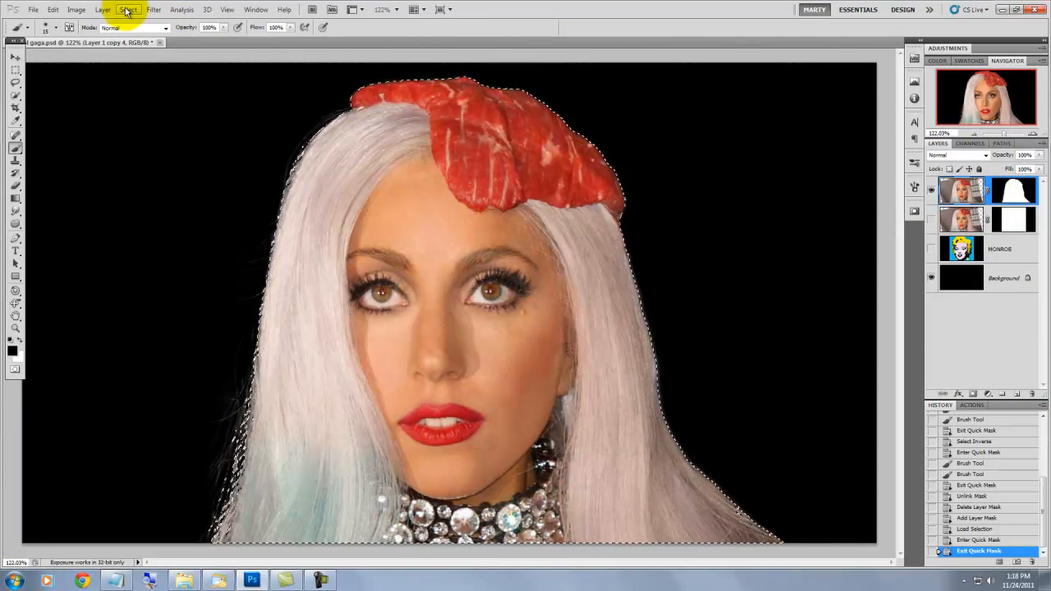
click(128, 9)
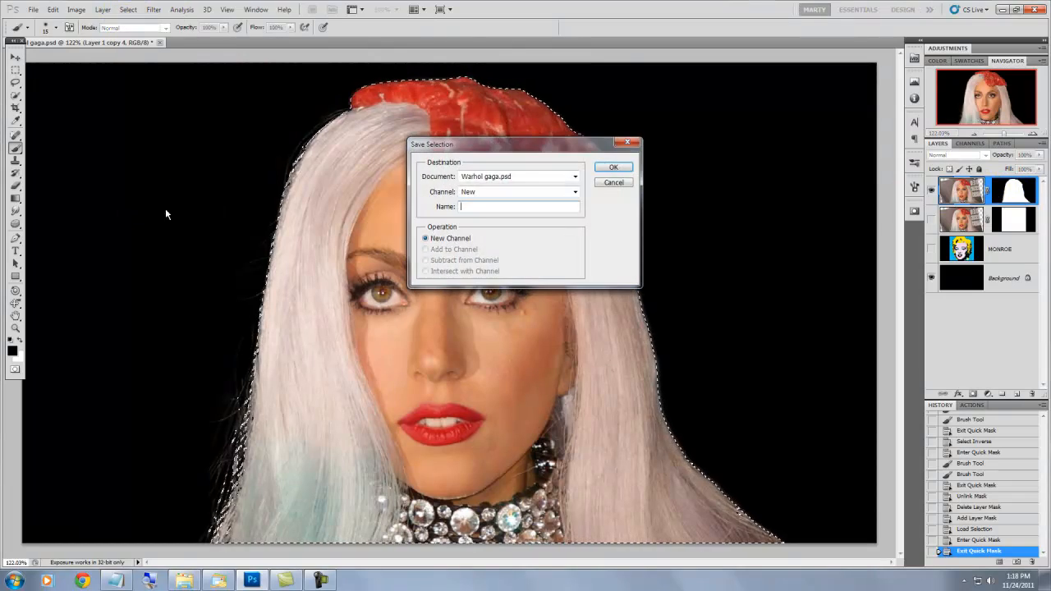
click(613, 167)
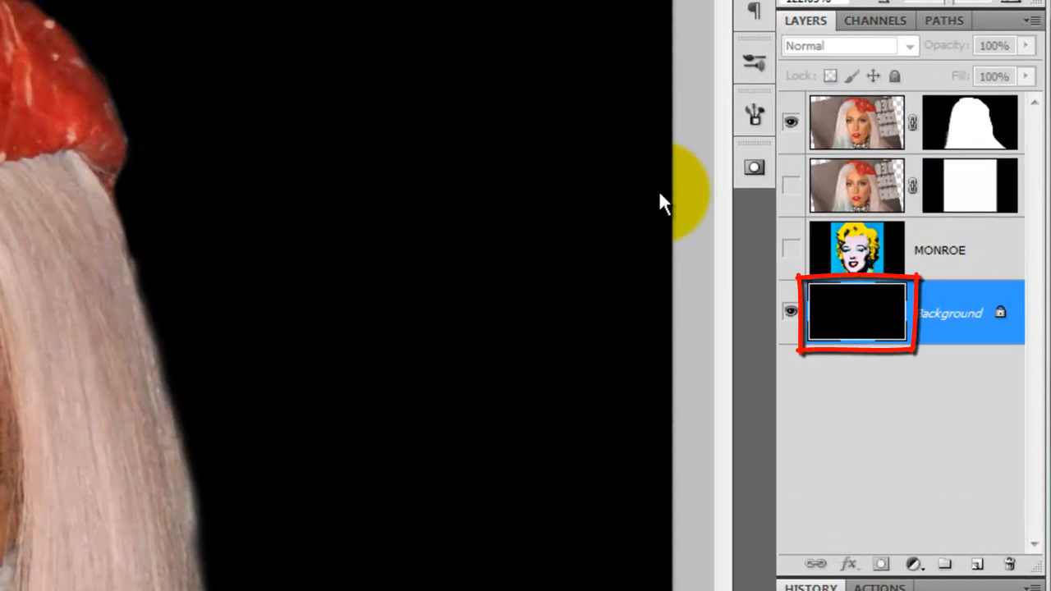
- Fill the Background layer with white and hide the duplicate portrait layer
key(ctrl+Delete)
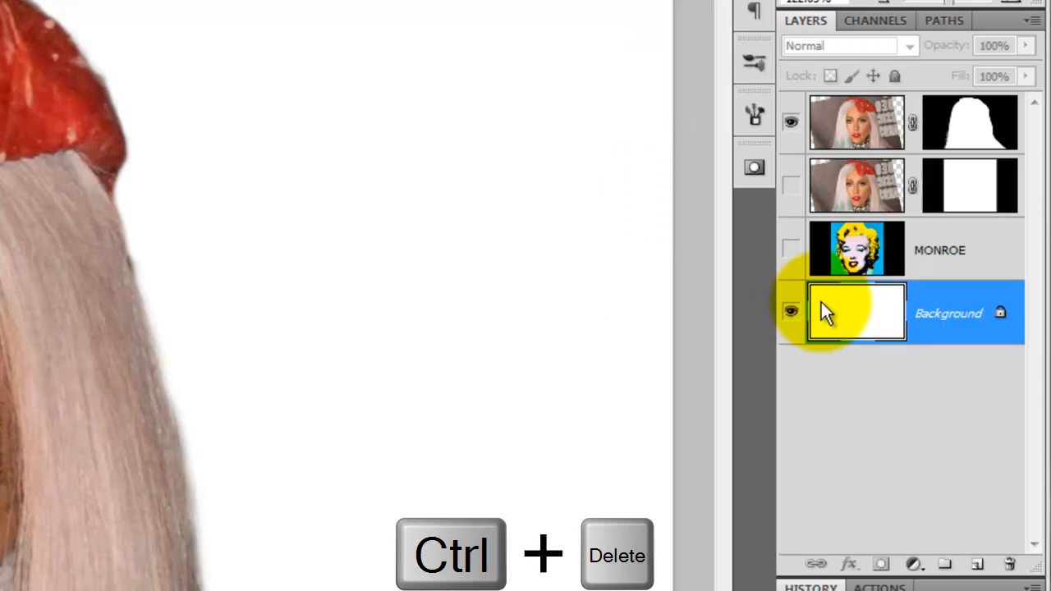
key(ctrl+Delete)
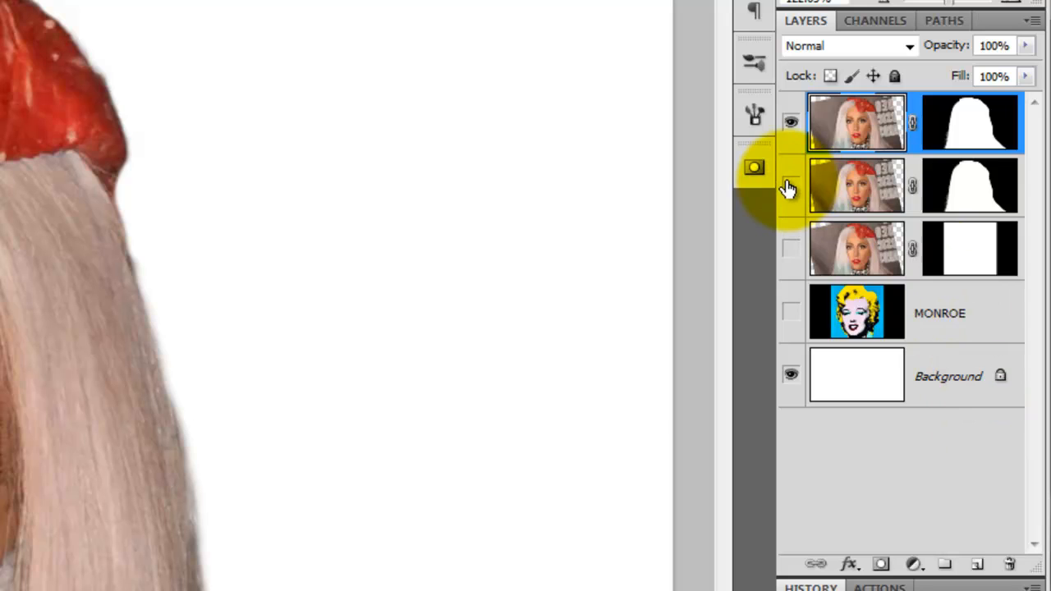
click(791, 188)
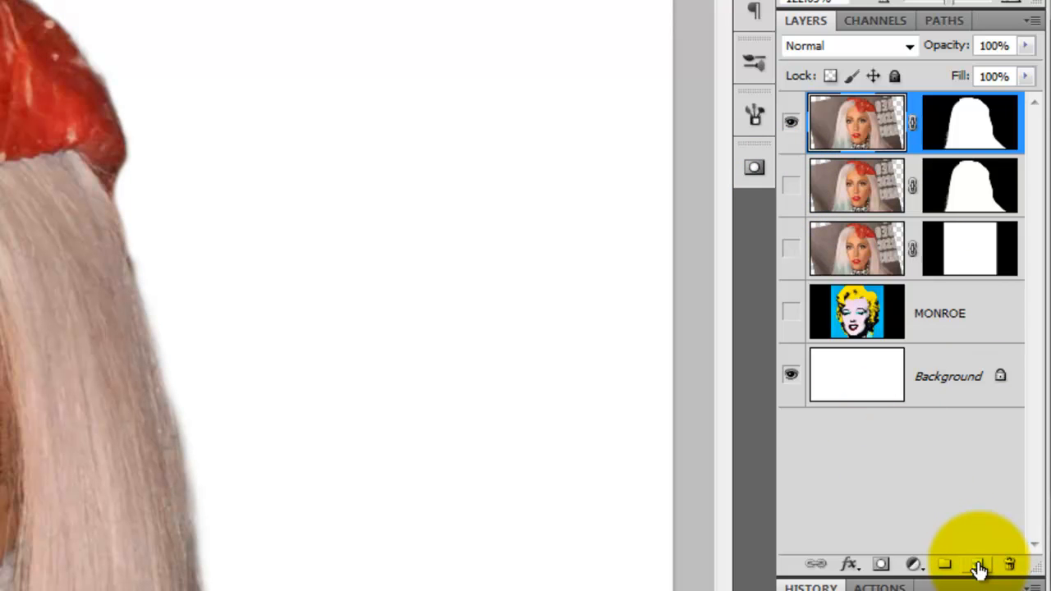
- Add a new top layer and stamp the visible image into it
click(977, 564)
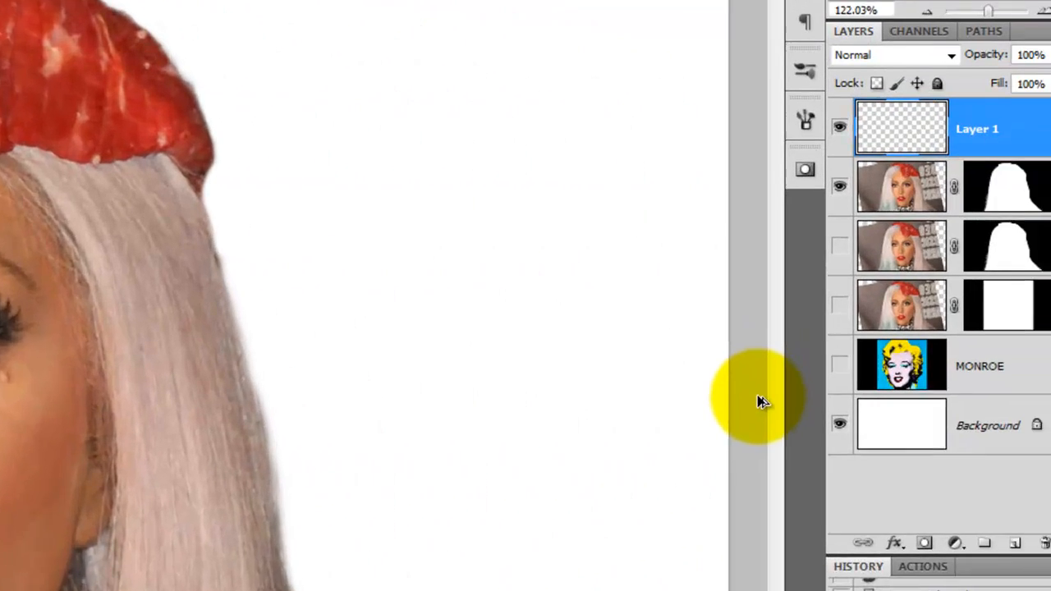
key(ctrl+shift+alt+e)
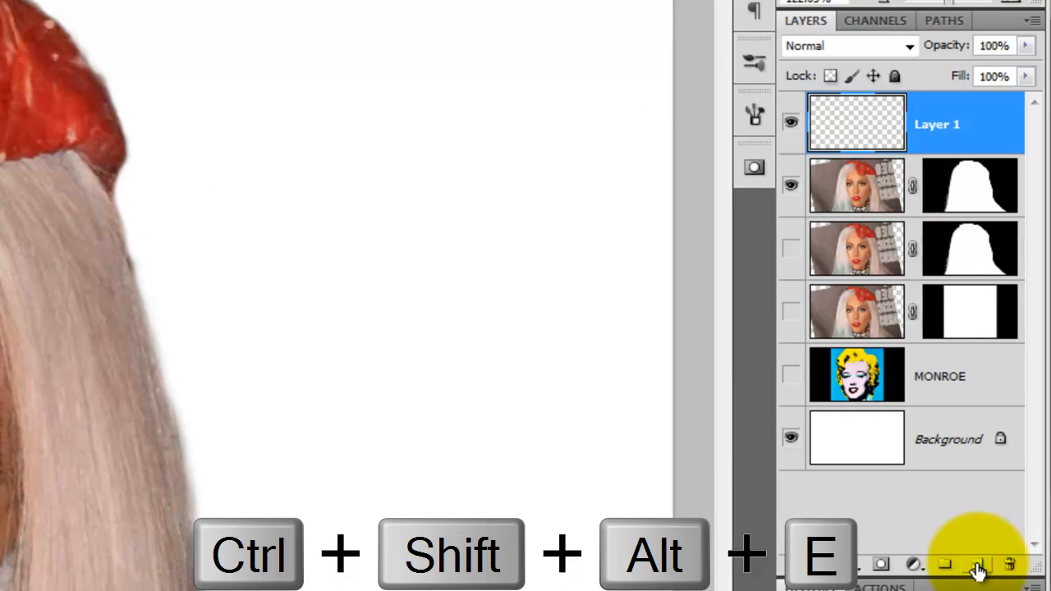
key(ctrl+shift+alt+e)
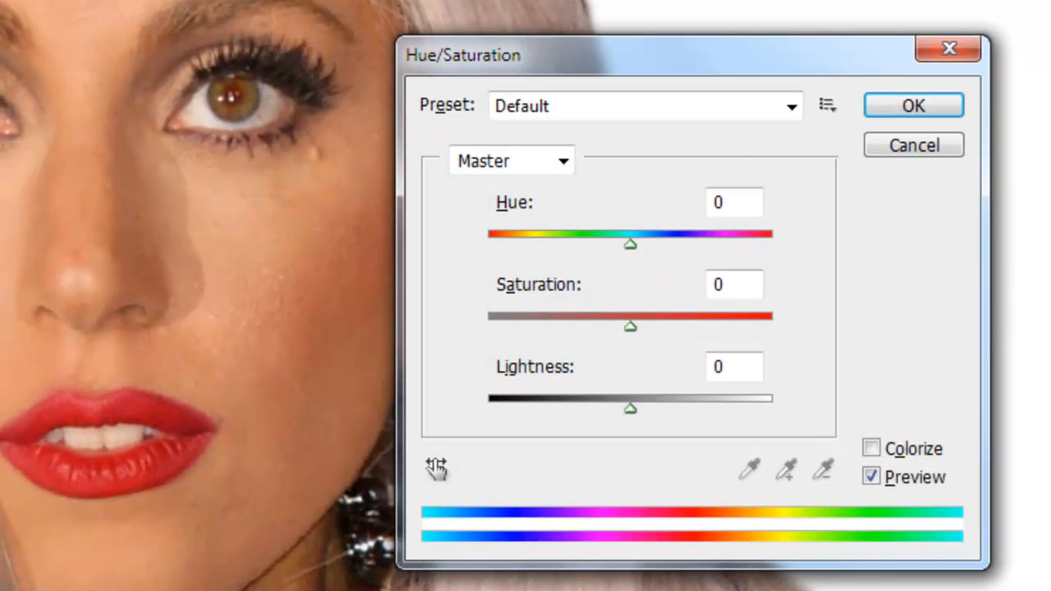
- Desaturate the merged portrait with Hue/Saturation at Saturation -100
key(ctrl+u)
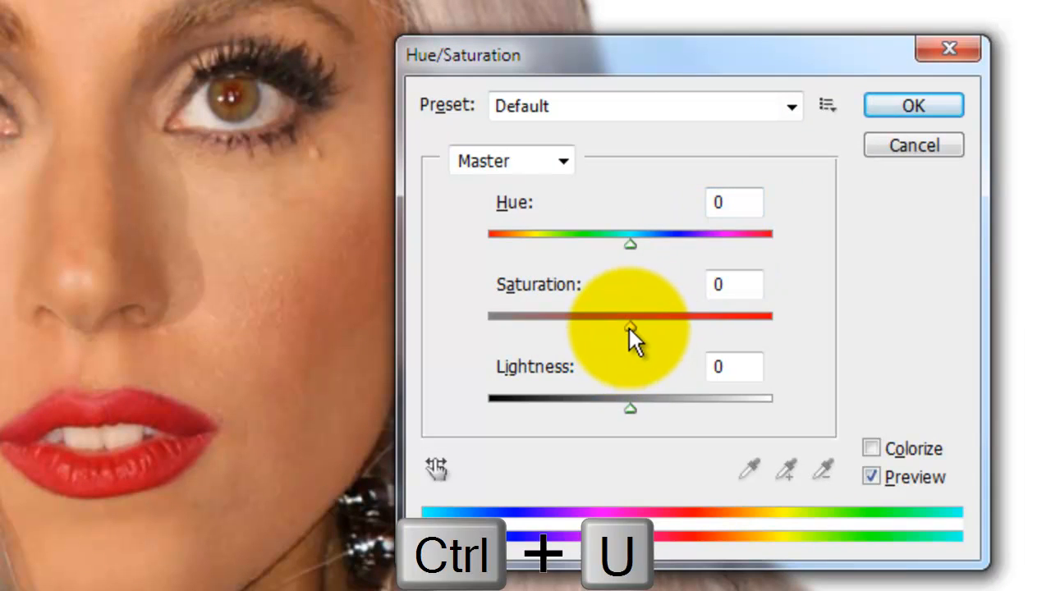
drag(630, 317, 488, 326)
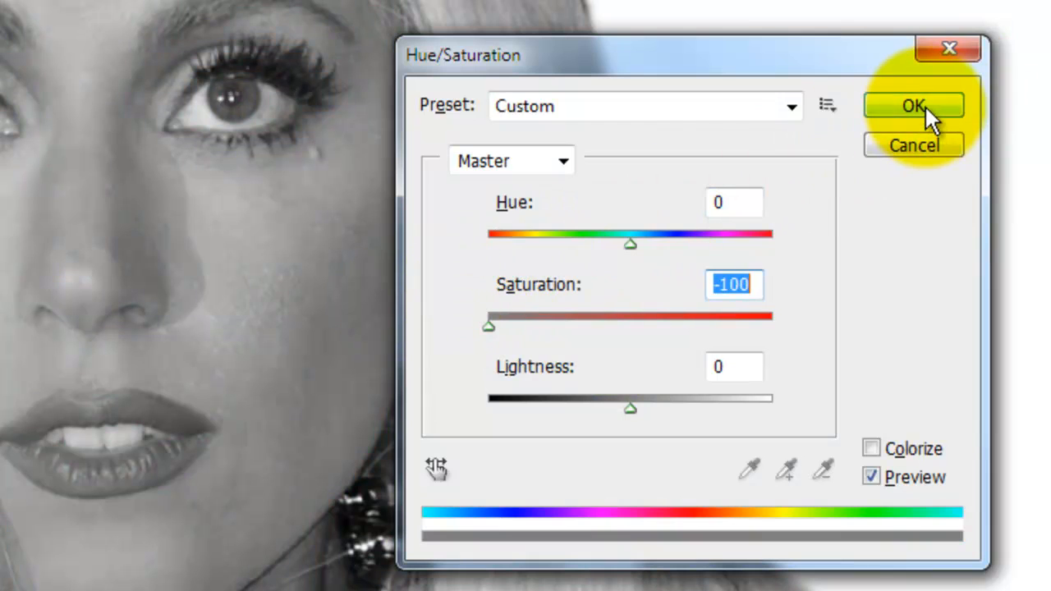
click(914, 105)
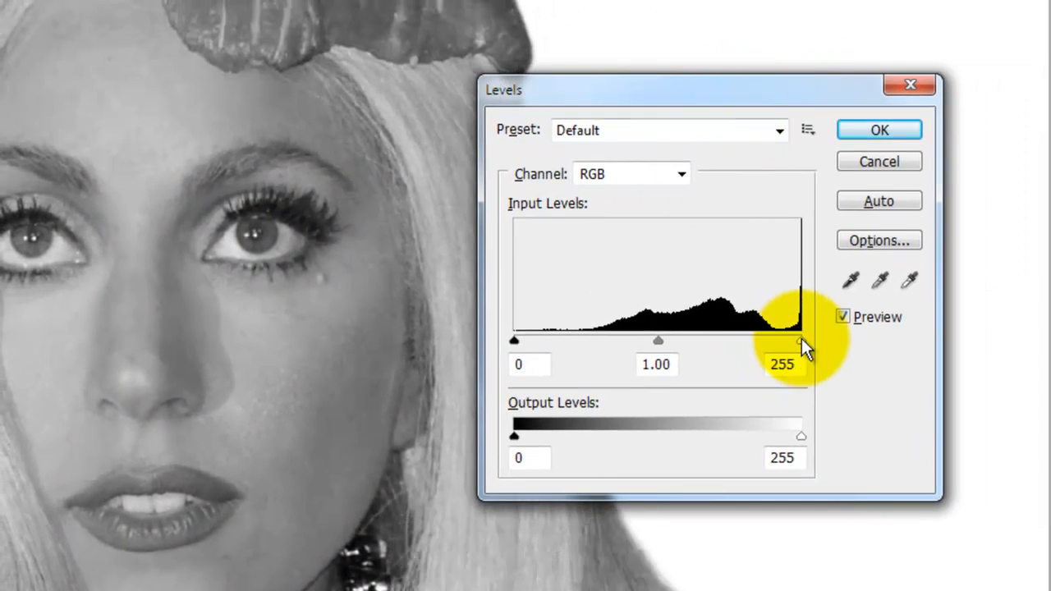
- Brighten the portrait with Levels, white input 161 and midtone 0.94
drag(801, 340, 795, 339)
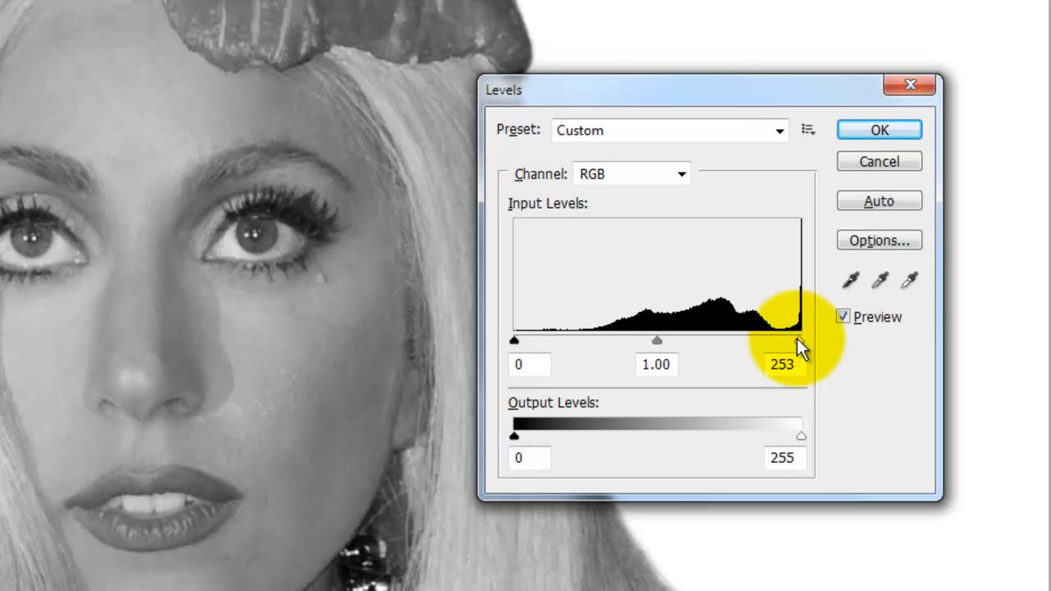
drag(801, 340, 731, 340)
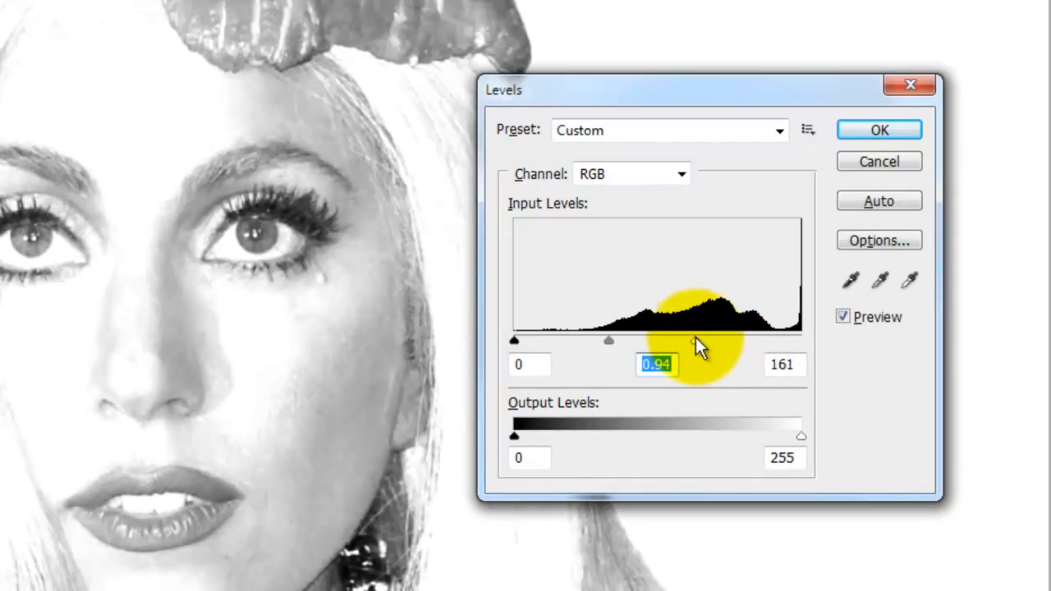
click(878, 130)
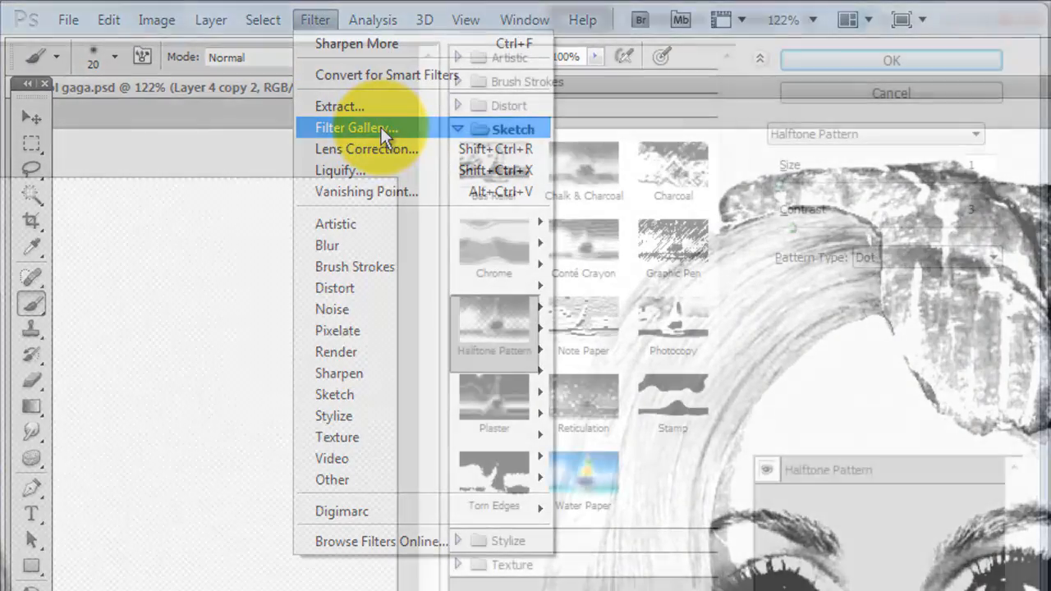
- Apply the Sketch Halftone Pattern filter: Size 1, Contrast 3, Dot pattern
click(356, 127)
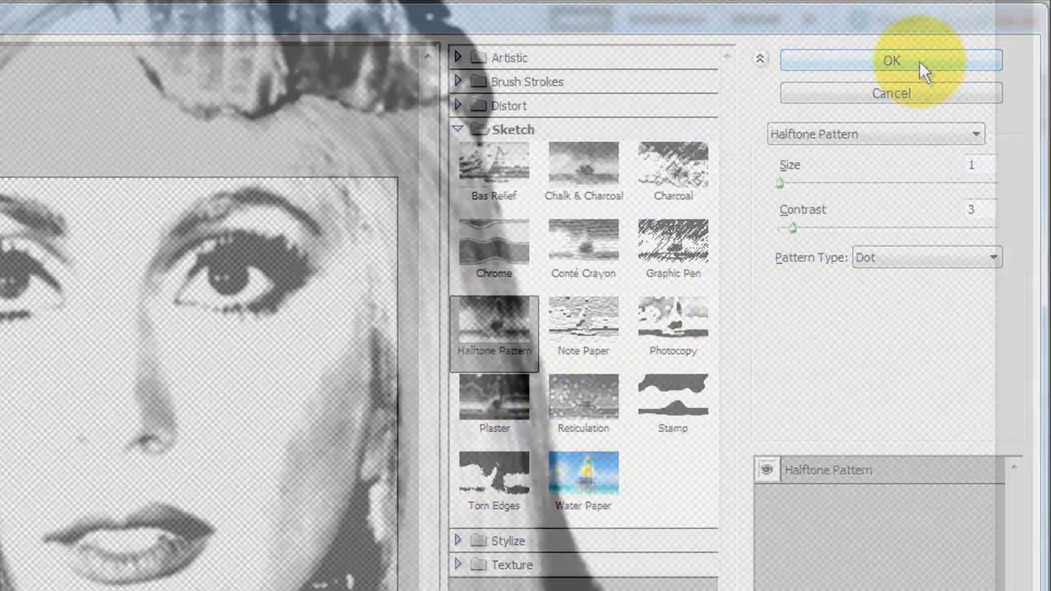
click(891, 60)
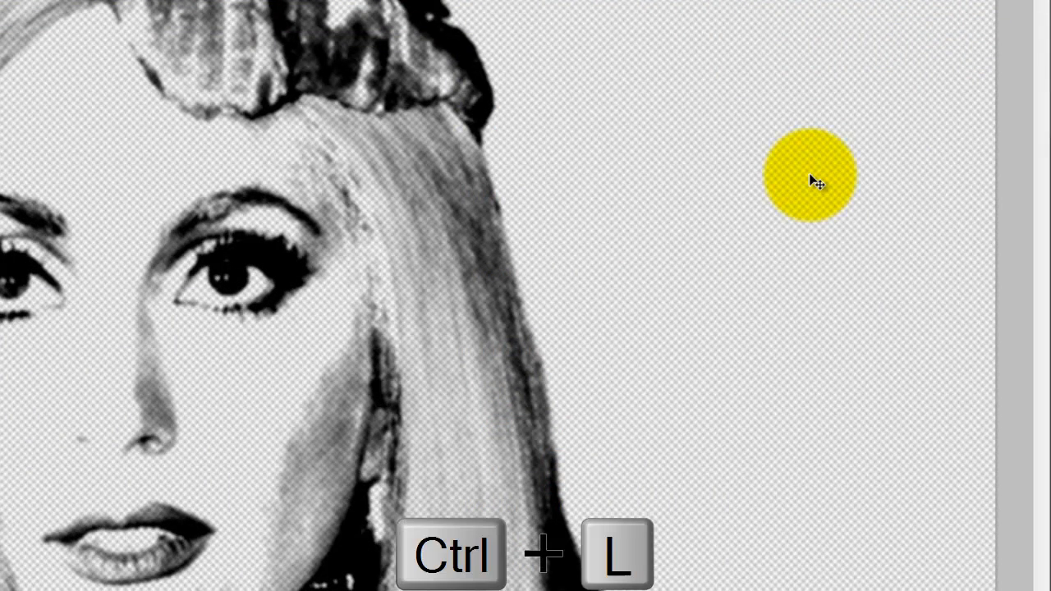
- Push the halftone portrait's Levels white input to 199
key(ctrl+l)
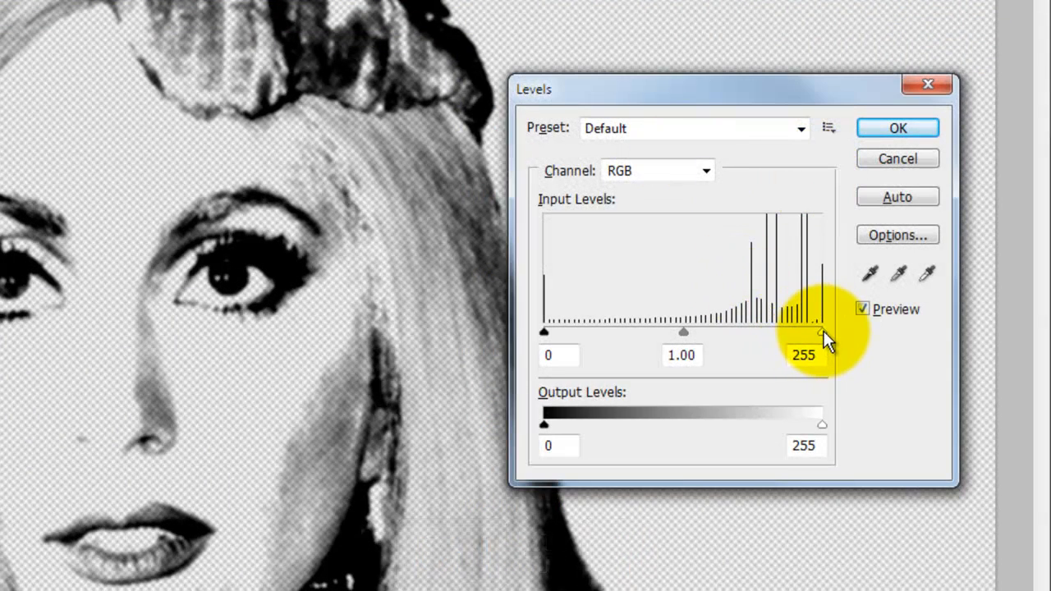
drag(824, 331, 766, 332)
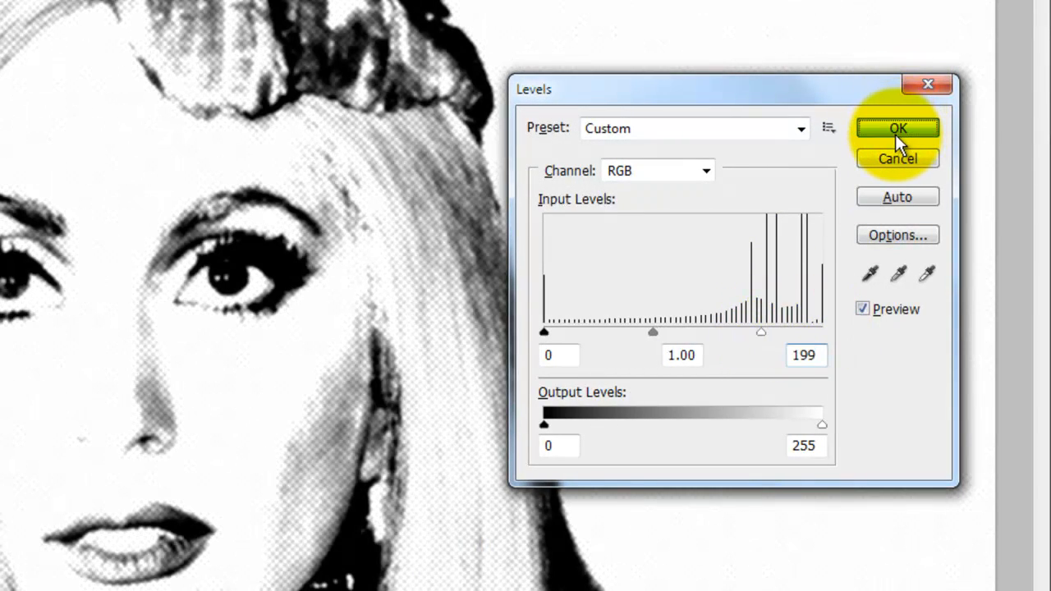
click(897, 128)
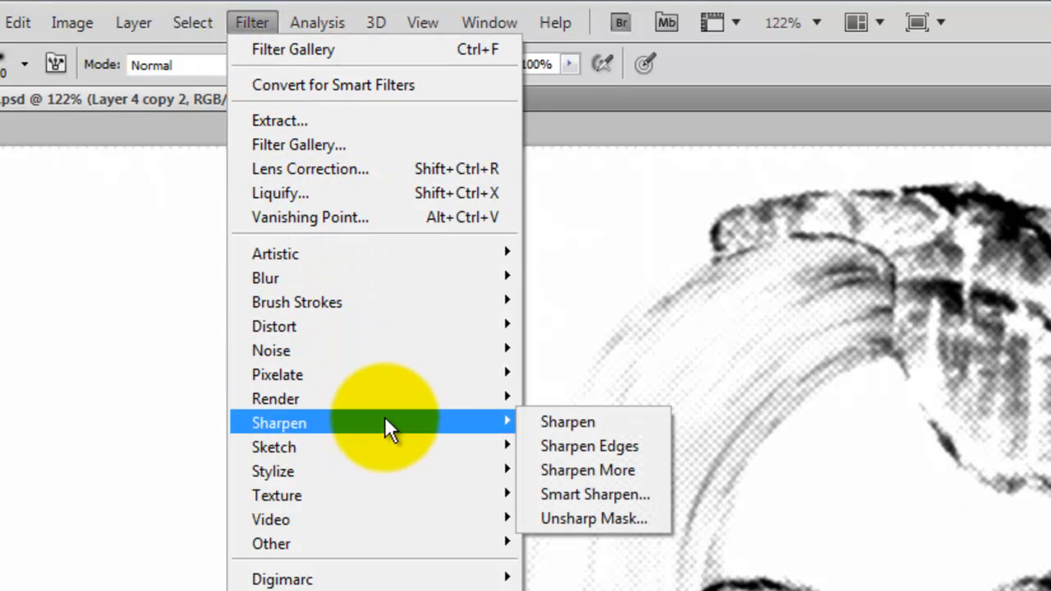
mouse_move(596, 495)
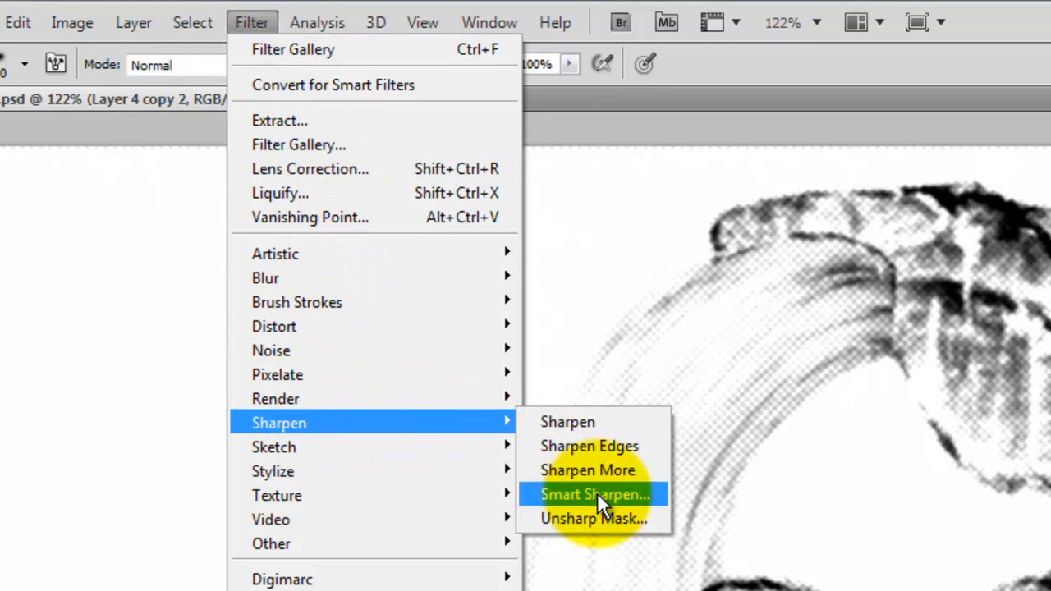
- Apply Smart Sharpen with 500% amount and the radius lowered to 0.5 px
click(595, 493)
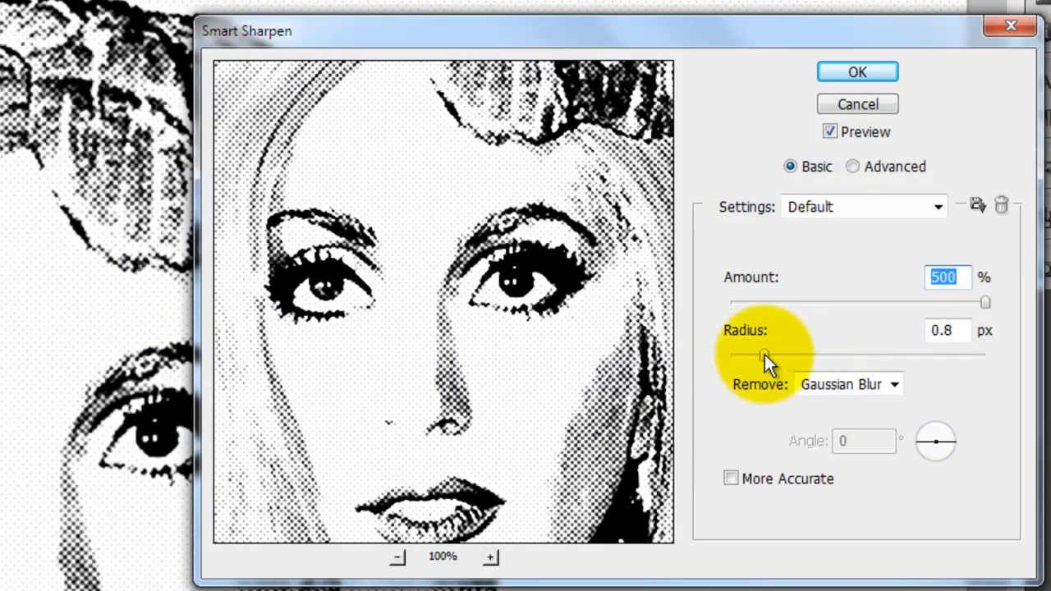
drag(768, 357, 754, 357)
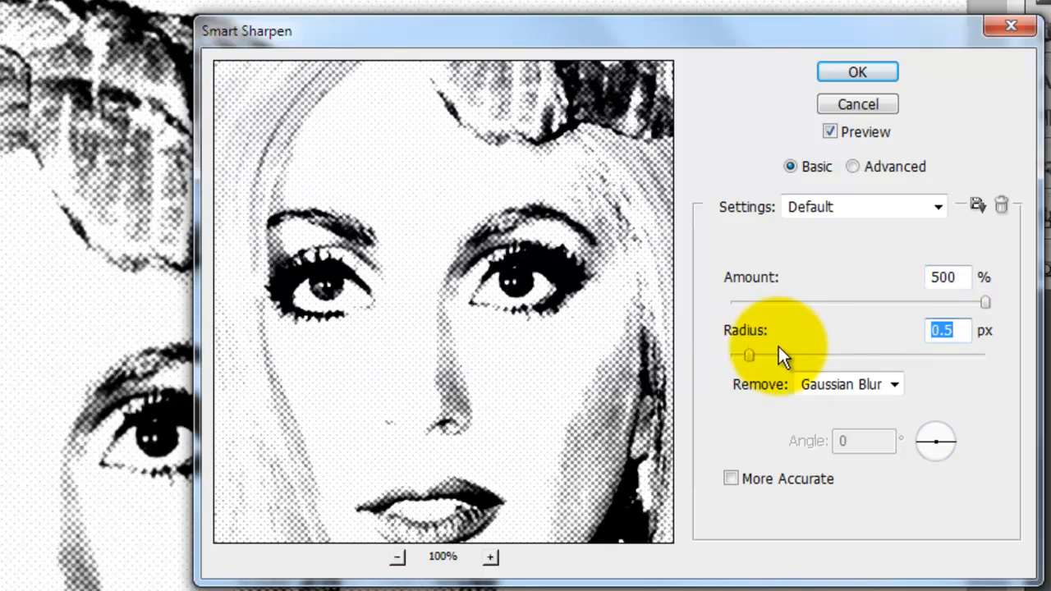
mouse_move(858, 72)
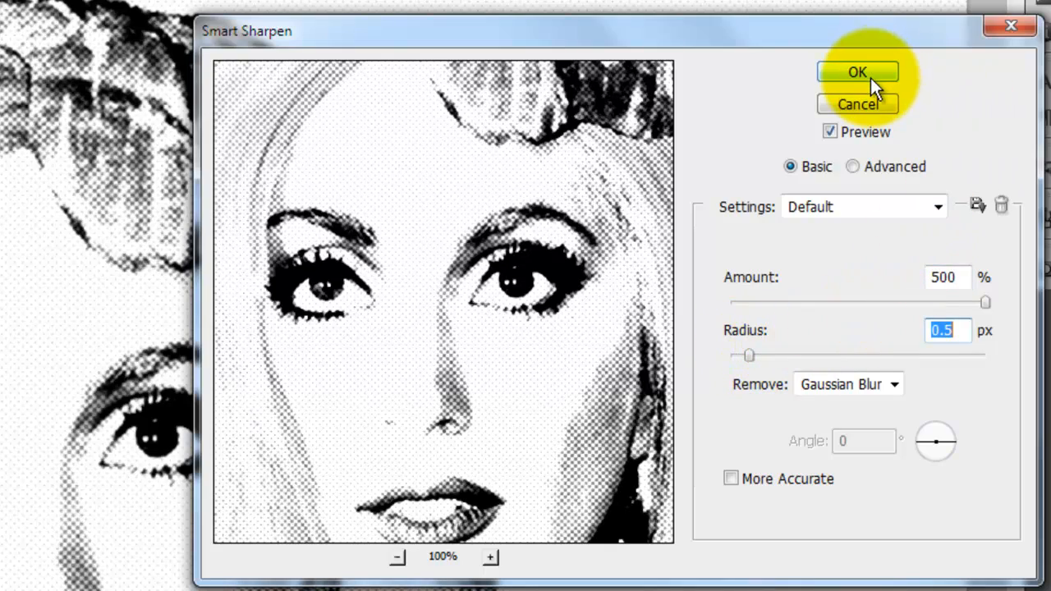
click(858, 72)
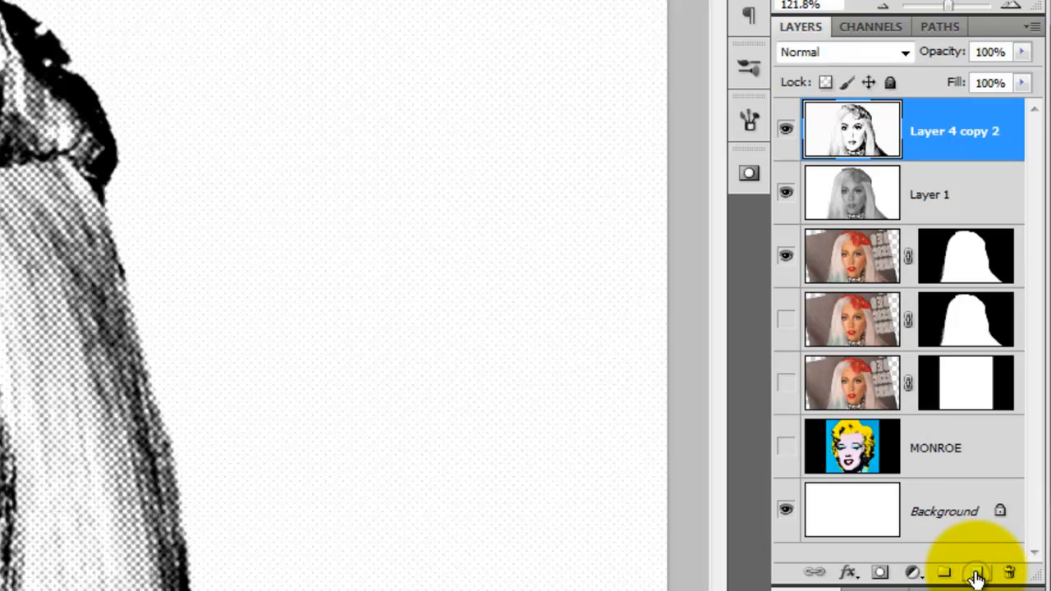
- Add Layer 2 on top holding a merged copy of the halftone portrait
click(977, 572)
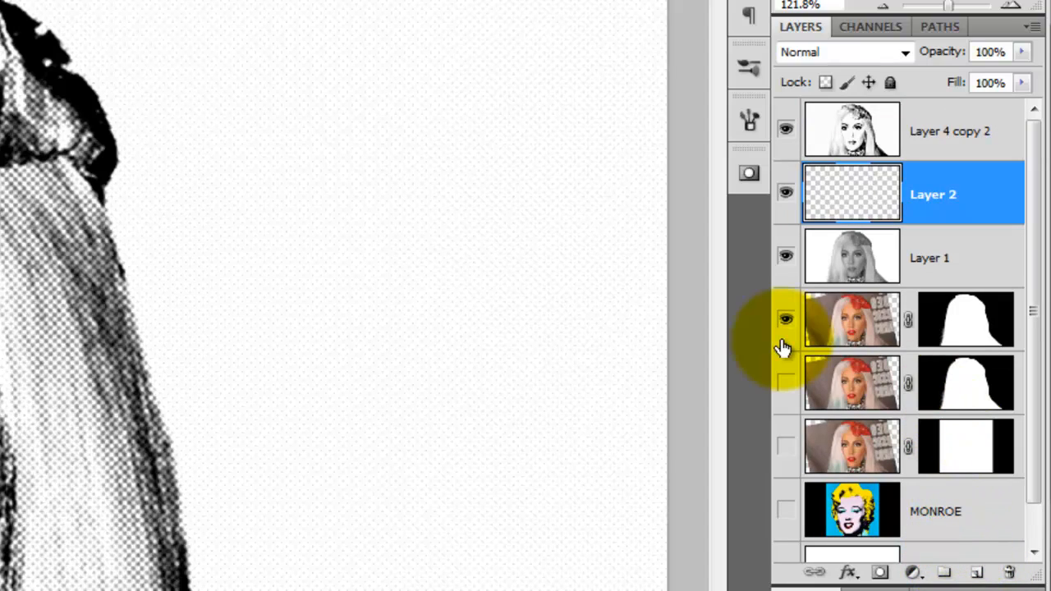
key(Alt+Delete)
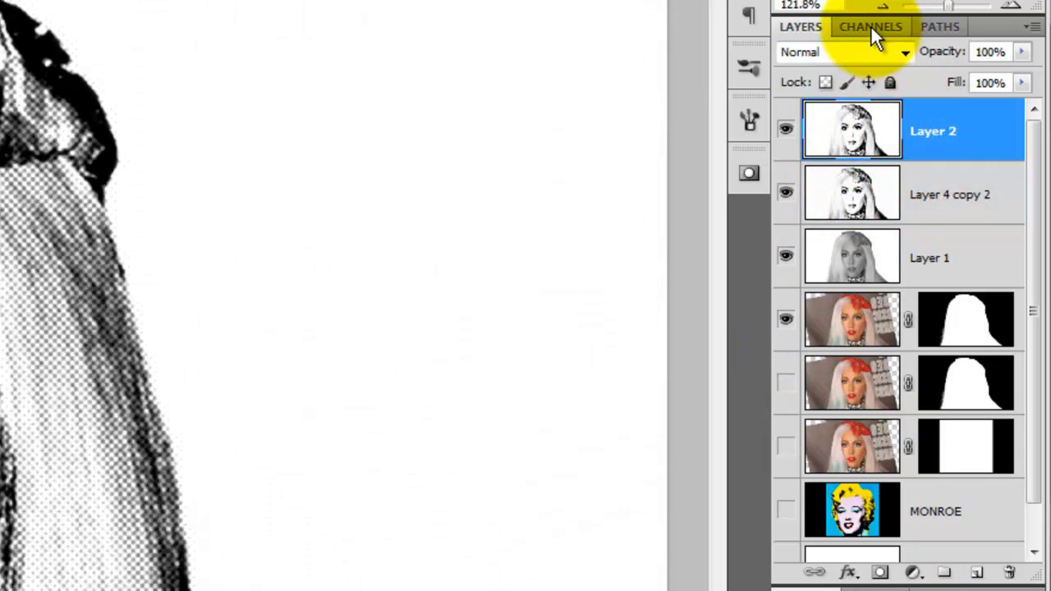
mouse_move(866, 29)
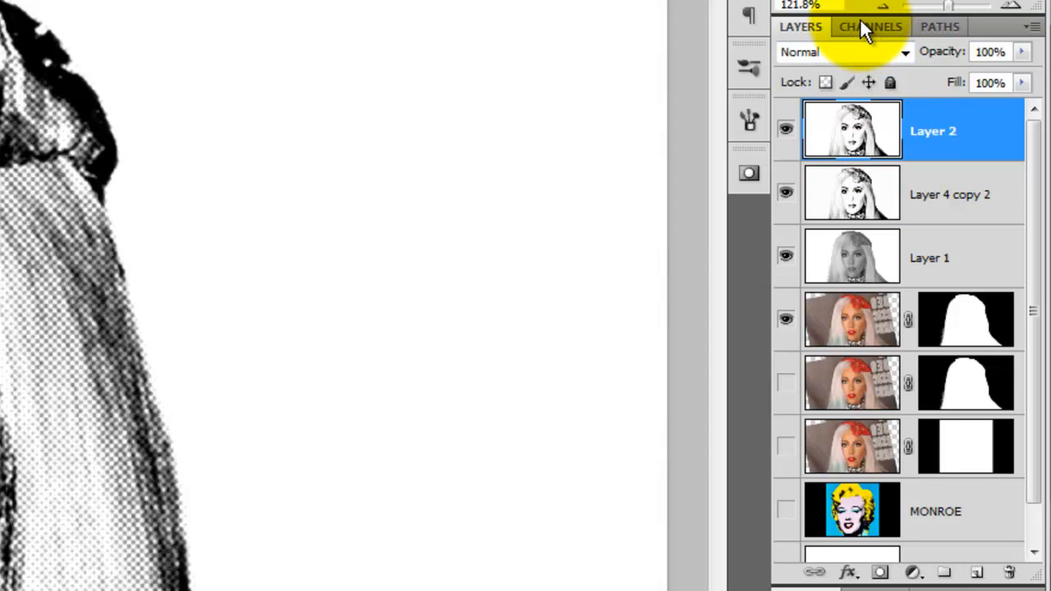
- Load the RGB channel as a selection, invert it, and fill Layer 3 with black dots
click(871, 26)
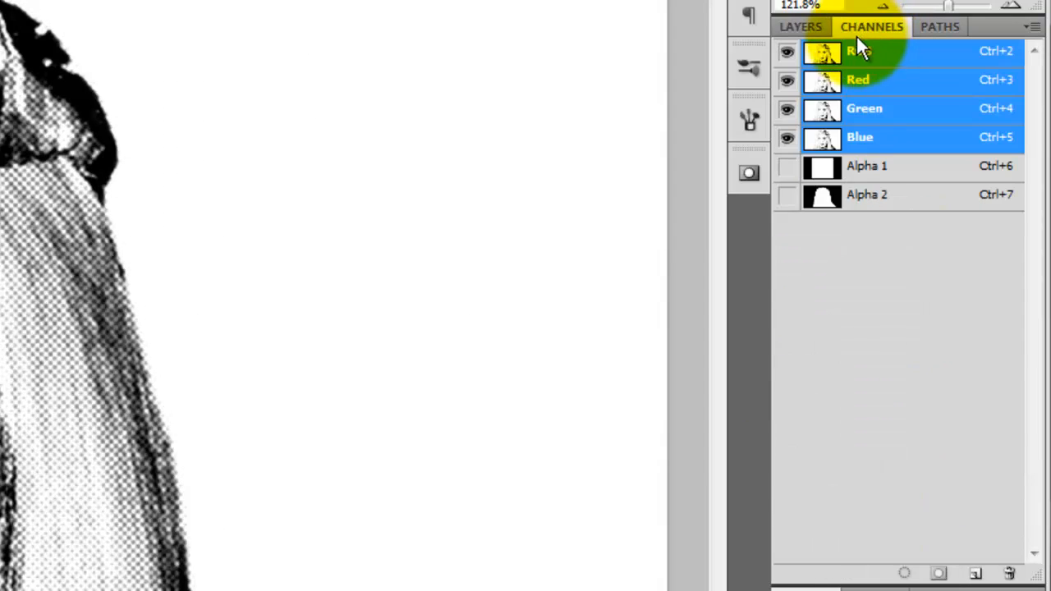
click(860, 50)
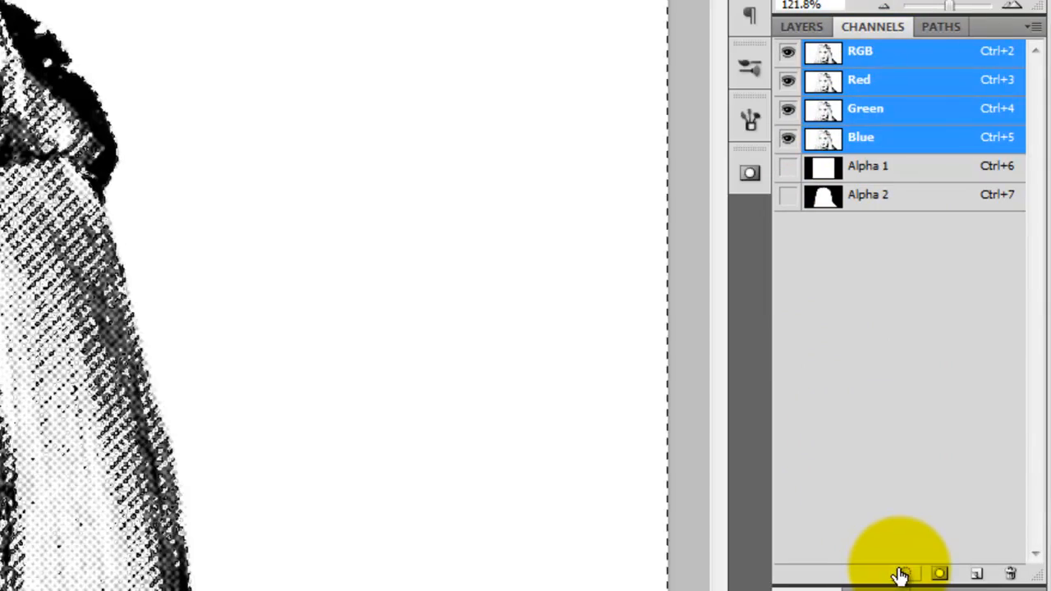
click(801, 26)
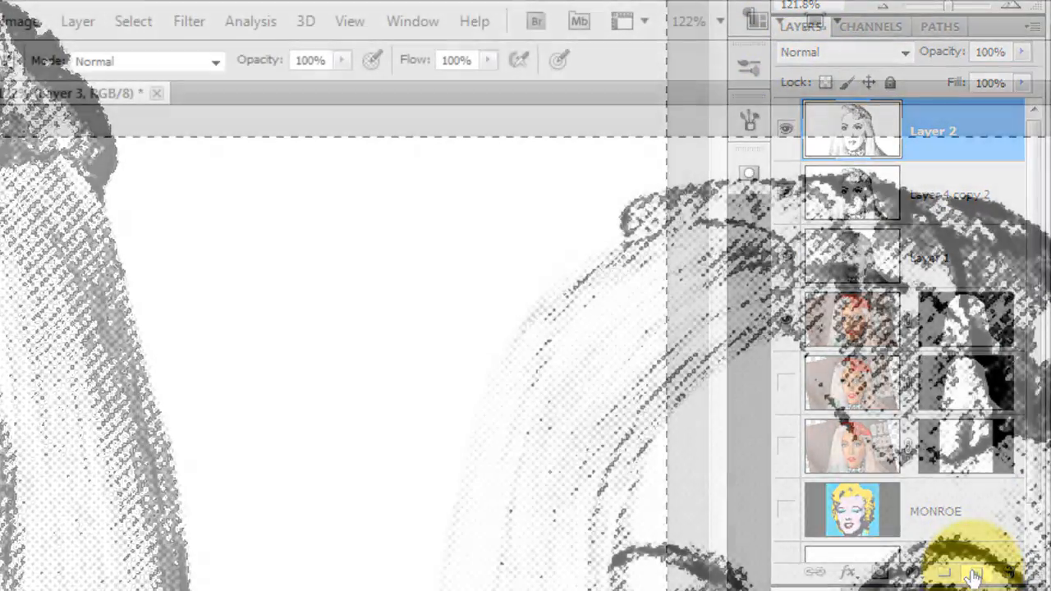
click(133, 20)
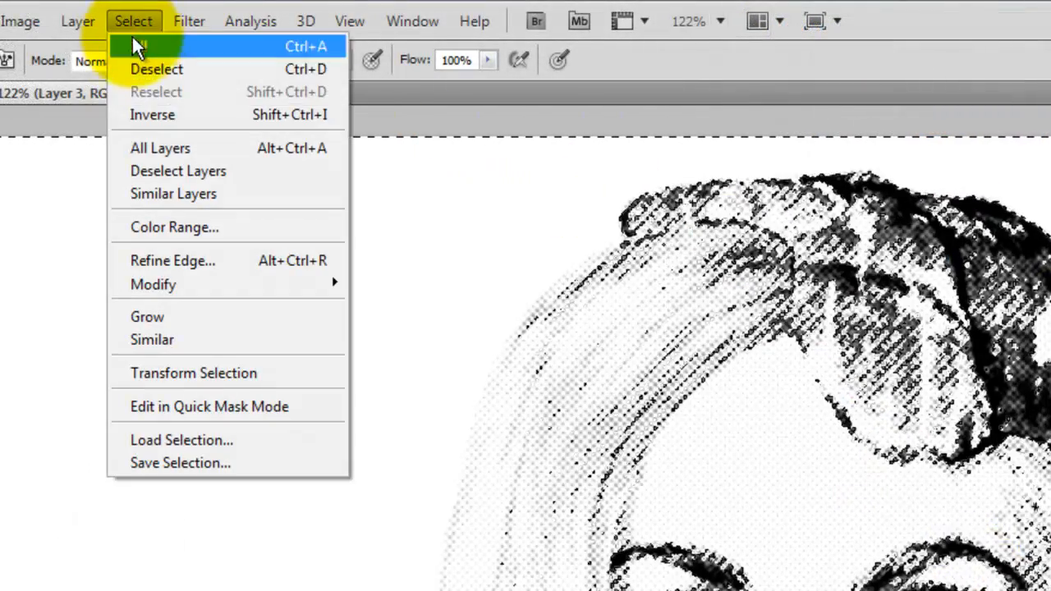
mouse_move(153, 114)
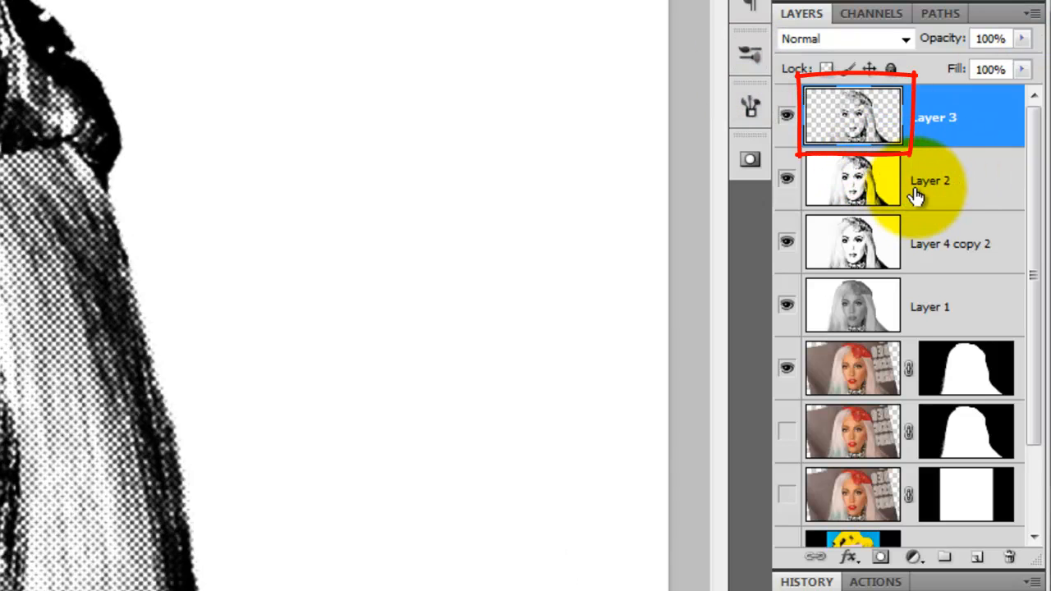
click(930, 180)
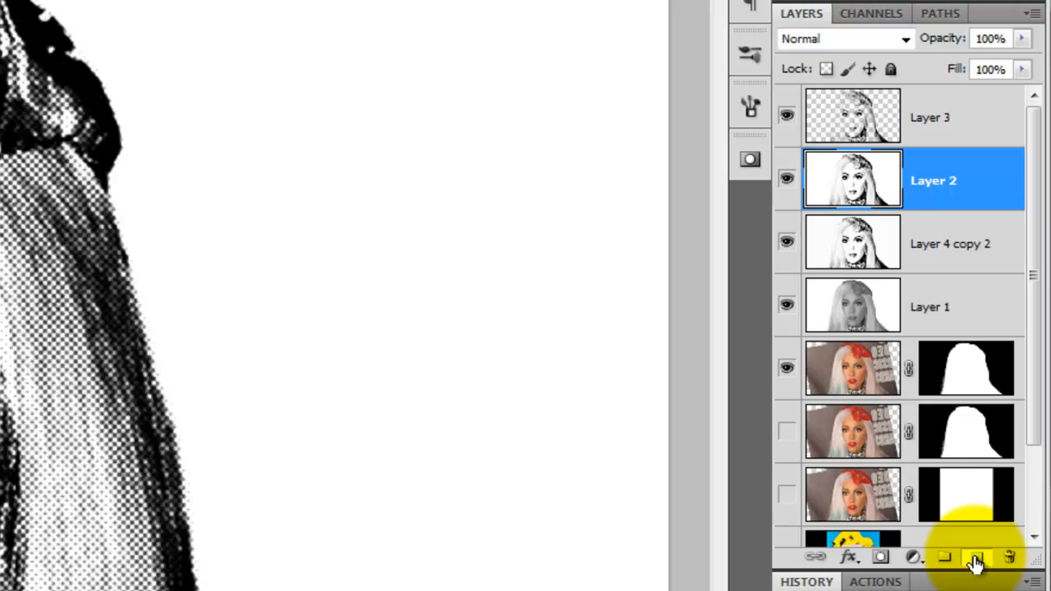
- Add a new white Layer 4 above Layer 2 and move MONROE to the top
click(977, 558)
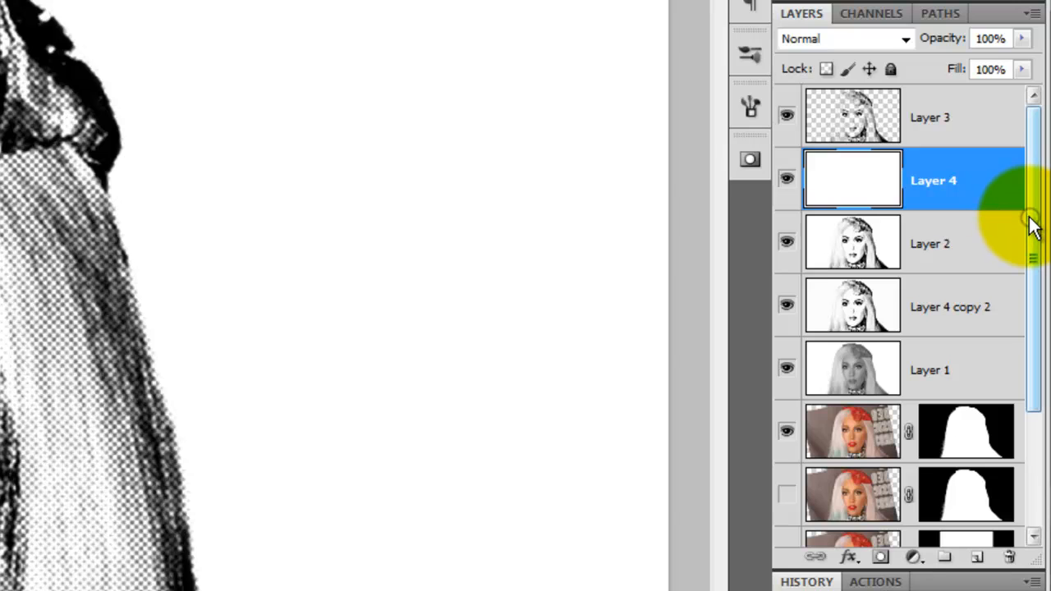
scroll(down, 3)
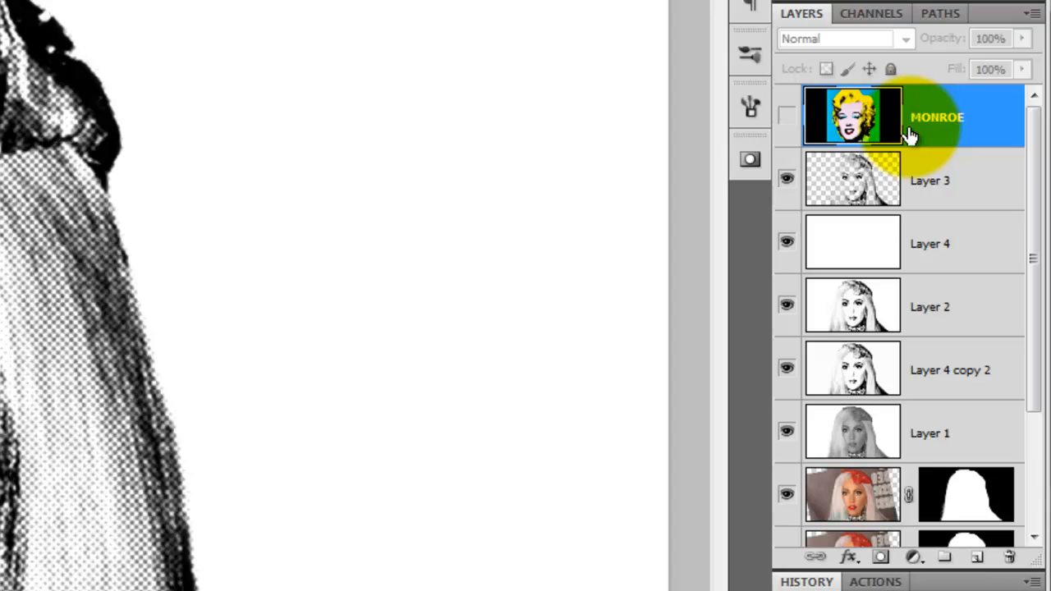
mouse_move(780, 115)
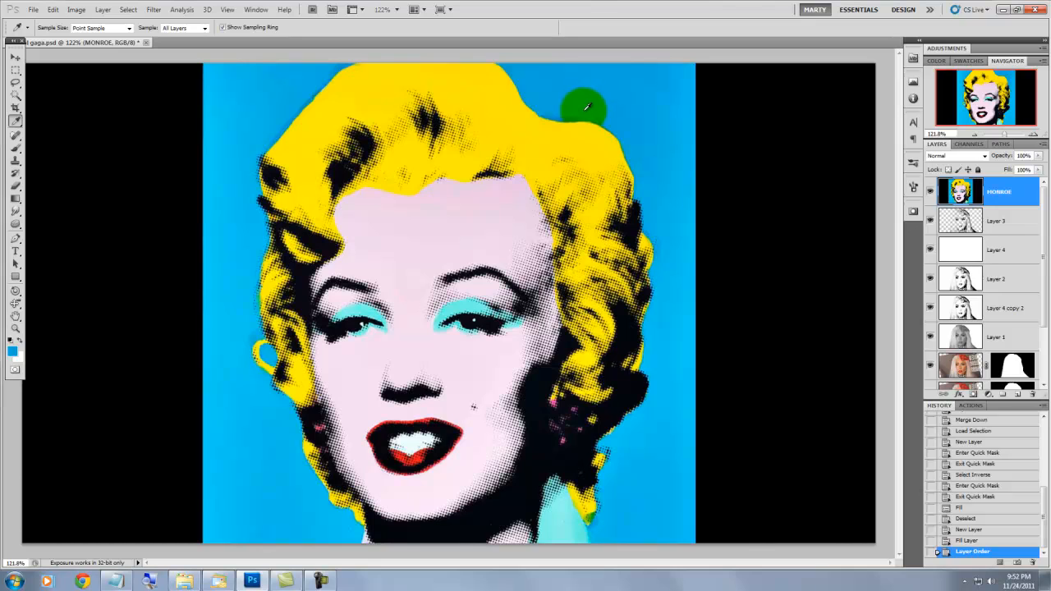
- Hide MONROE and fill Layer 4 with the sampled sky blue via Alt+Delete
click(931, 250)
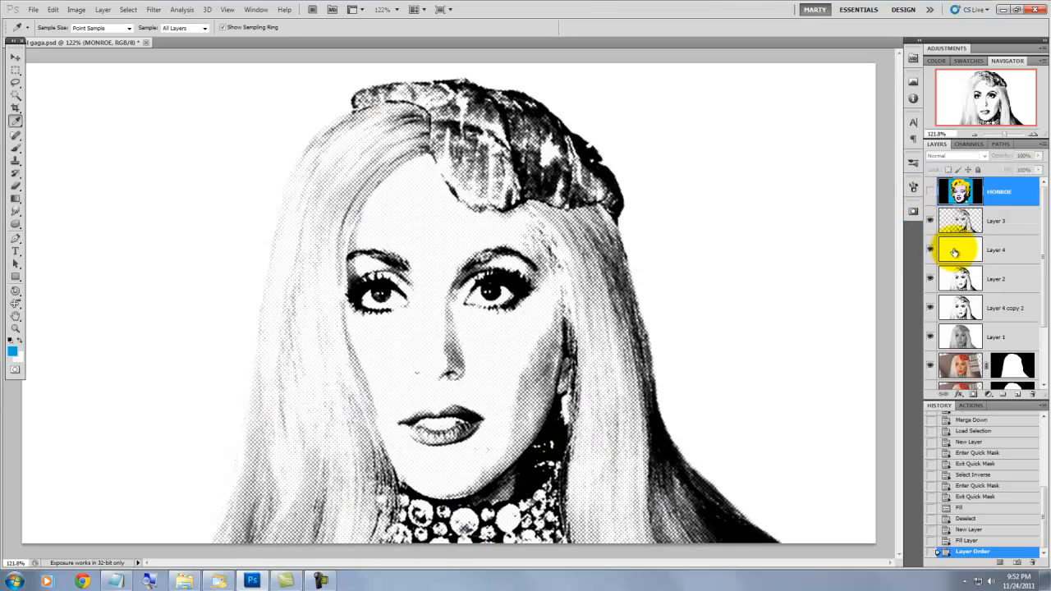
click(986, 249)
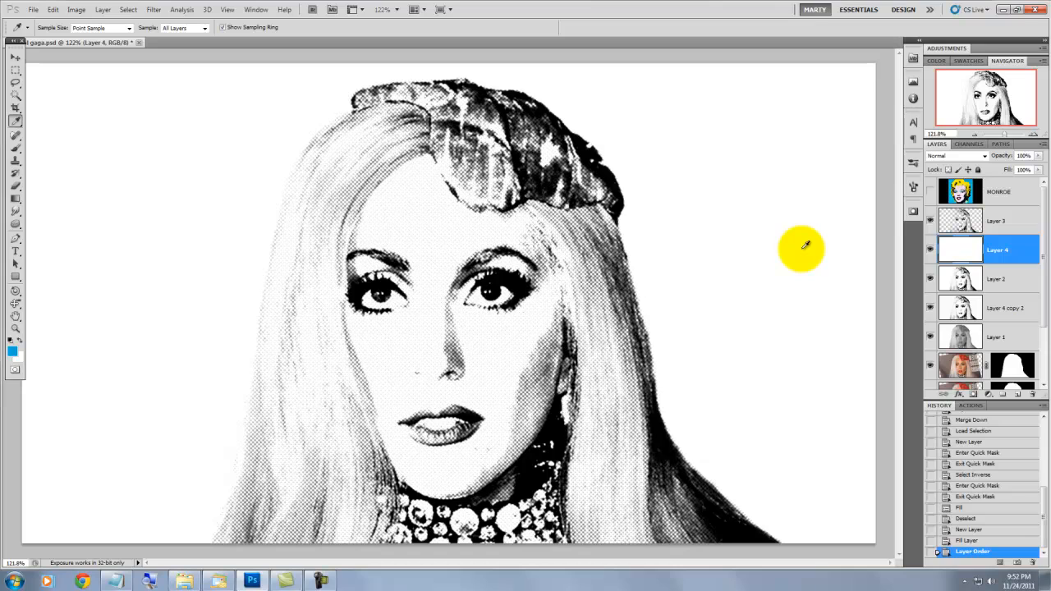
key(alt+delete)
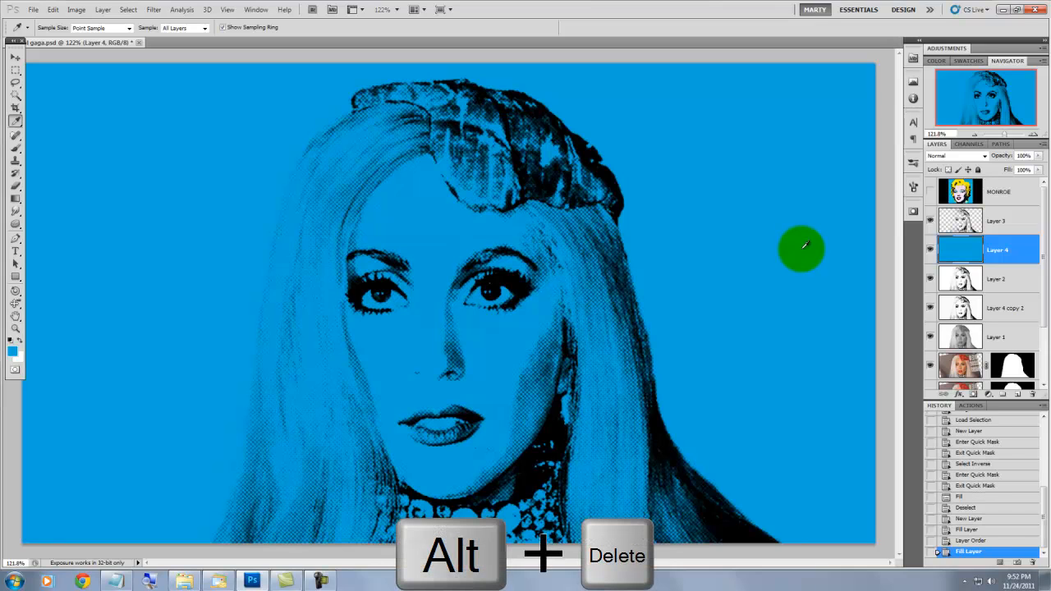
key(alt+Delete)
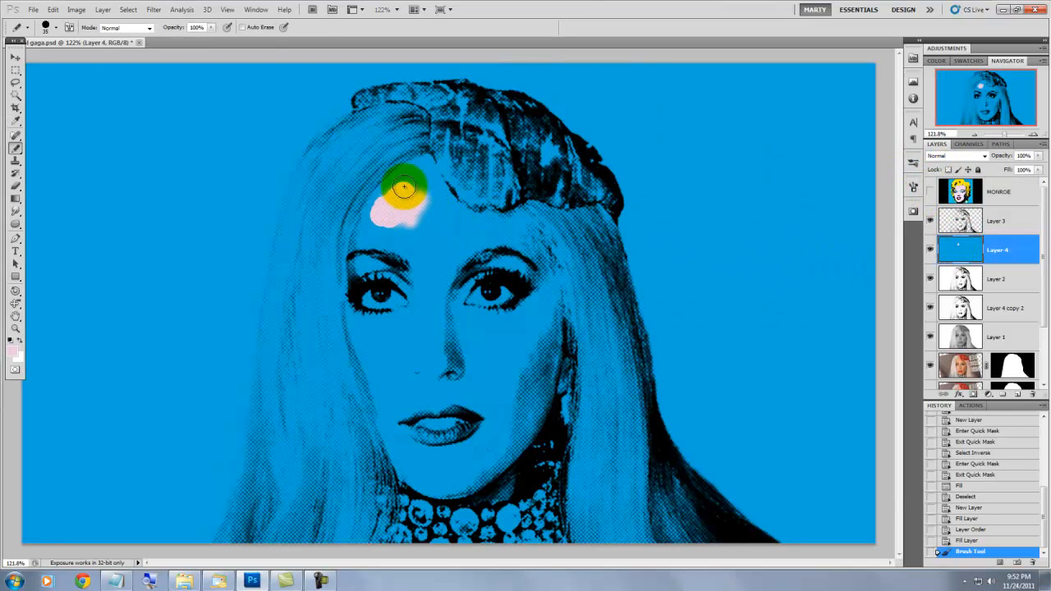
- Brush pink across the face, then sample Marilyn's hair yellow for Layer 4
drag(402, 189, 365, 234)
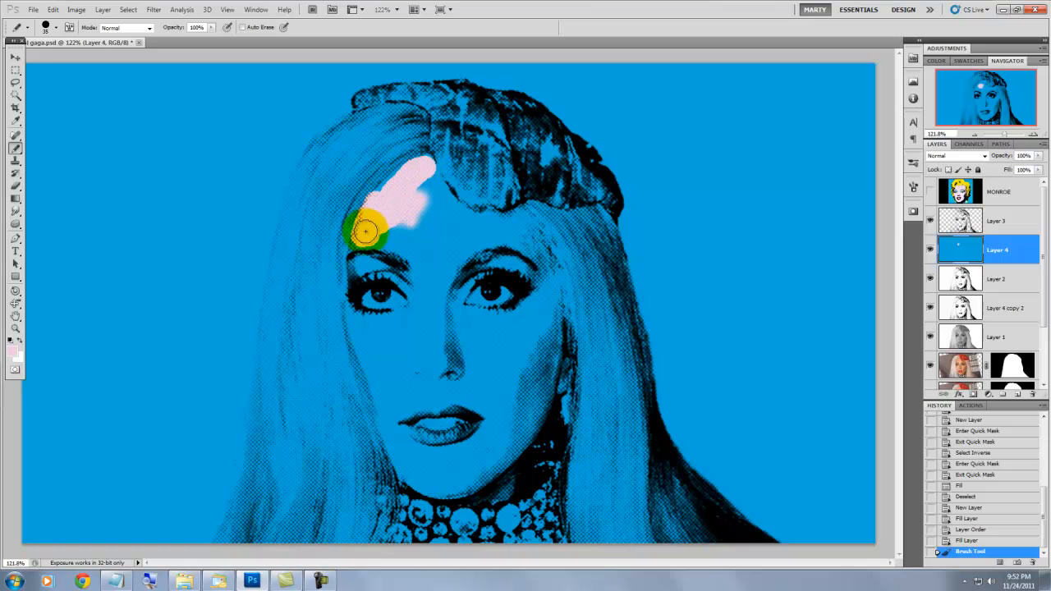
drag(369, 234, 432, 173)
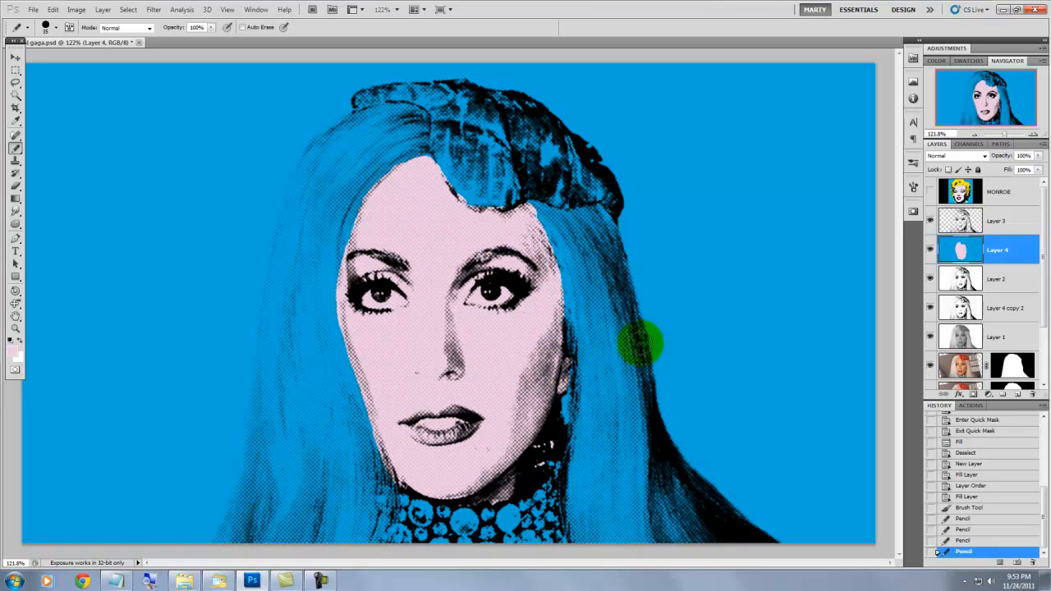
click(999, 192)
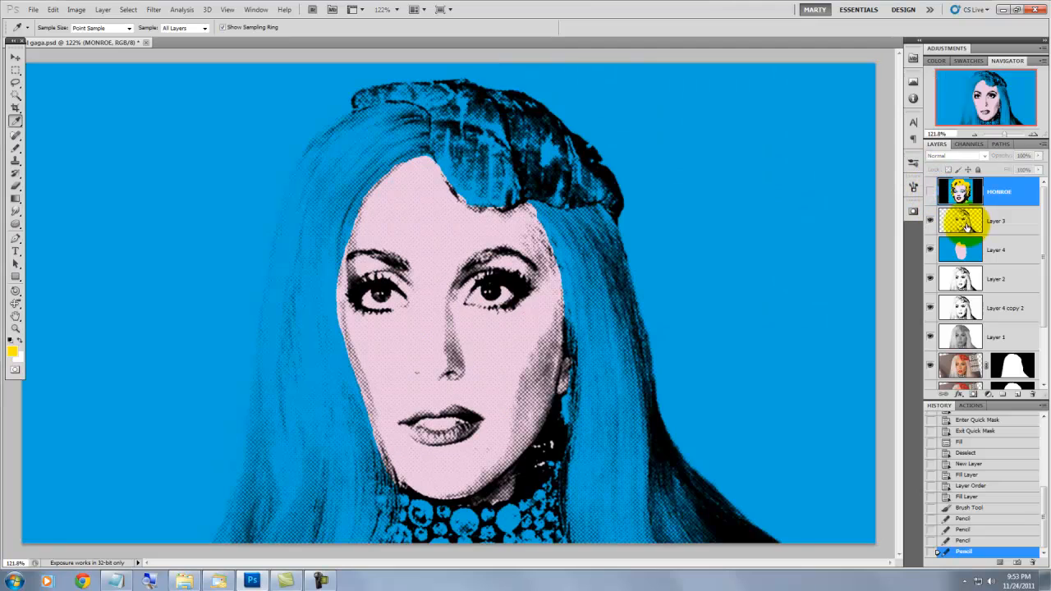
click(995, 249)
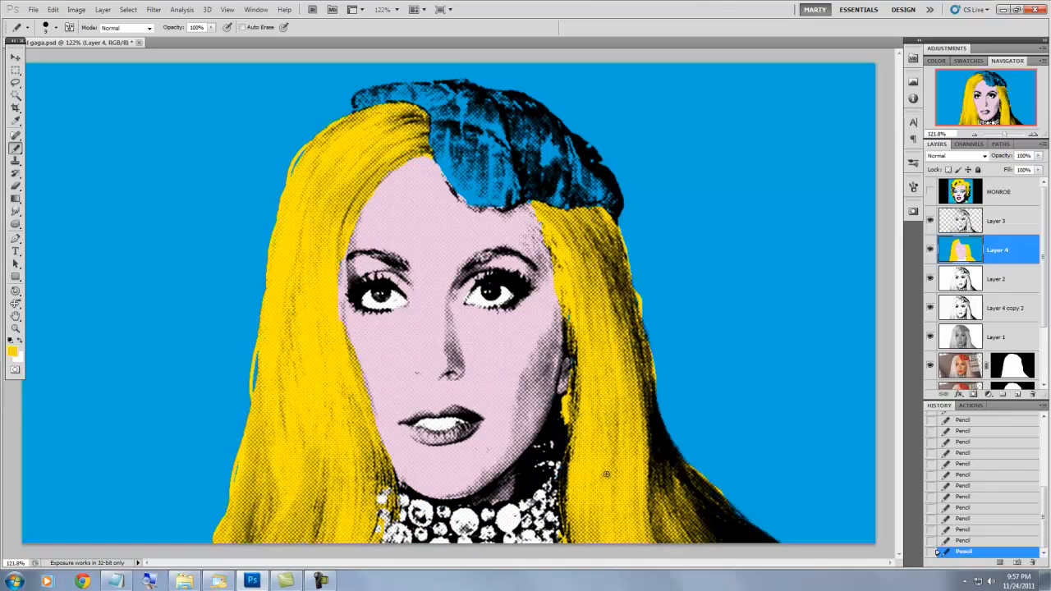
- Sample red from Marilyn's lips and paint Gaga's lips red on Layer 4
click(930, 191)
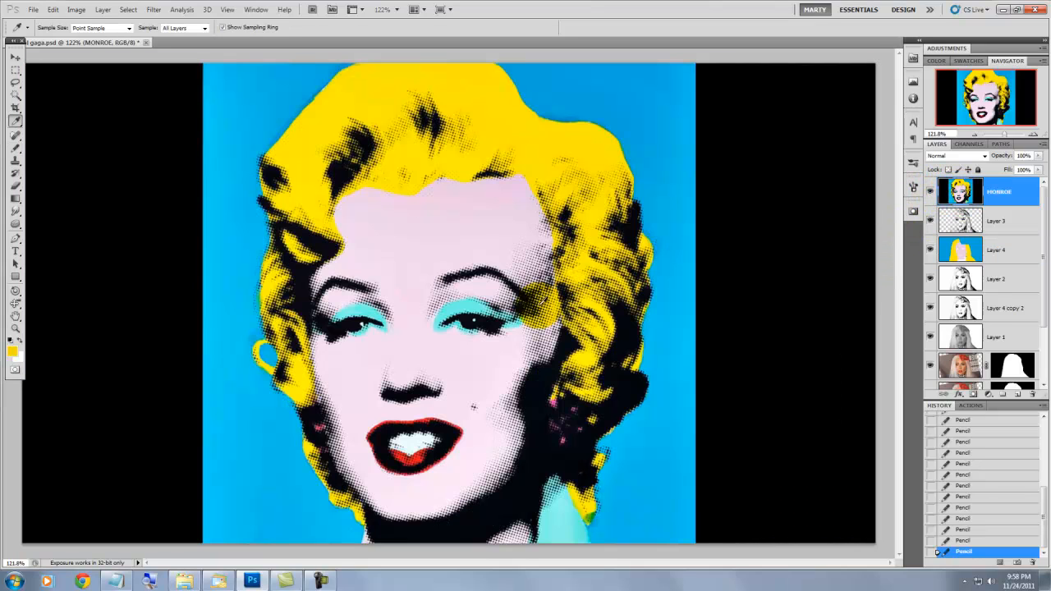
click(419, 460)
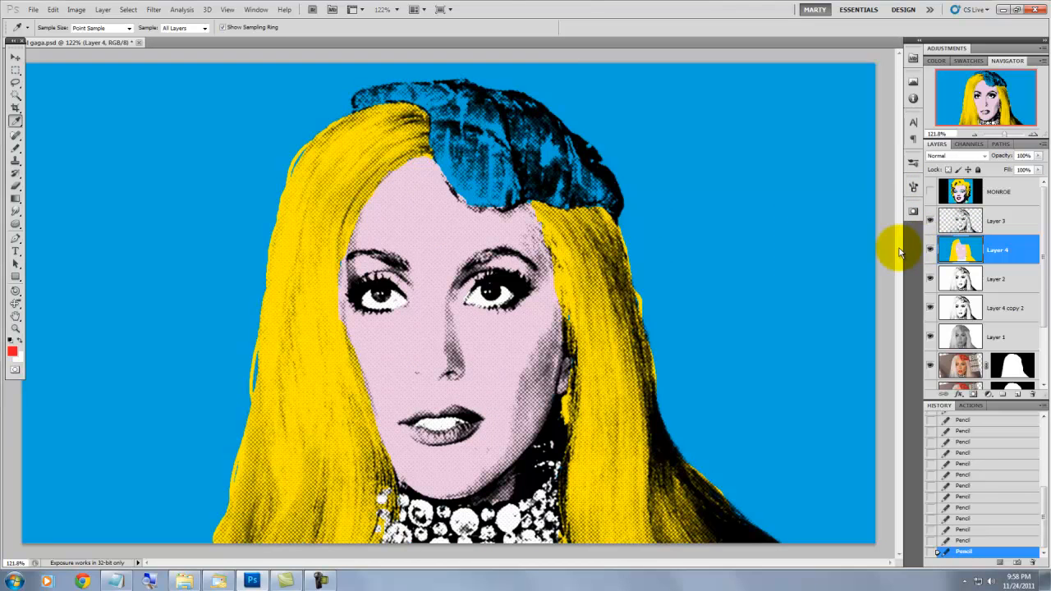
mouse_move(792, 277)
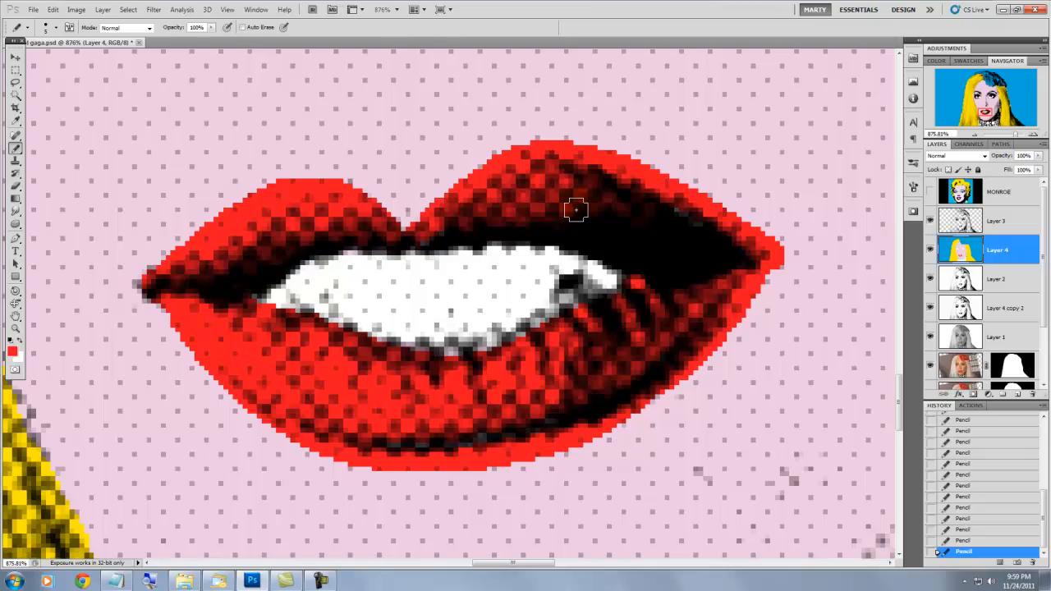
click(13, 350)
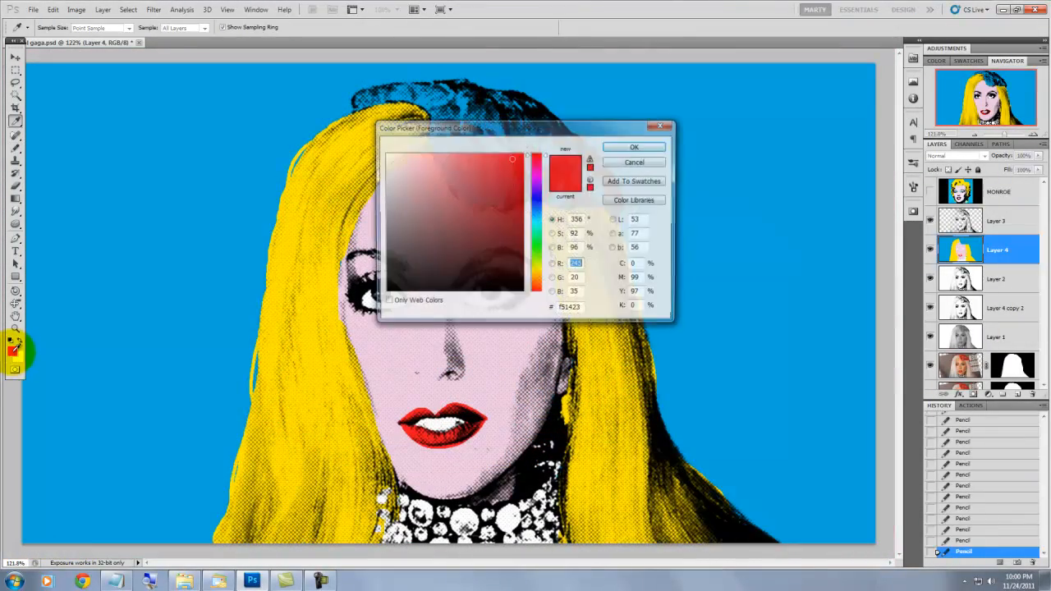
- Set the foreground colour to a darker muted red (#a7434a)
click(467, 201)
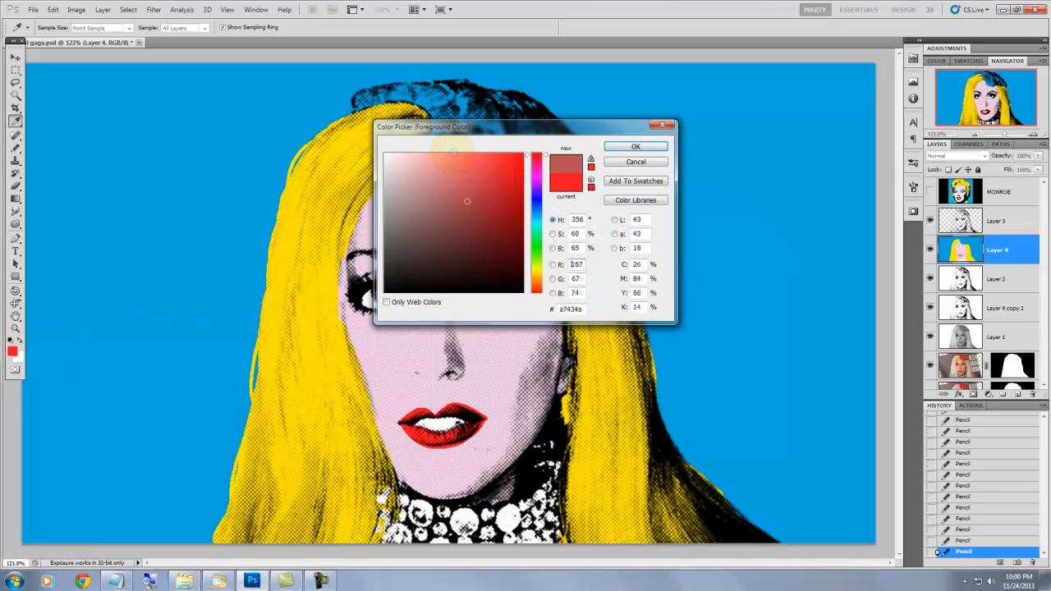
click(636, 145)
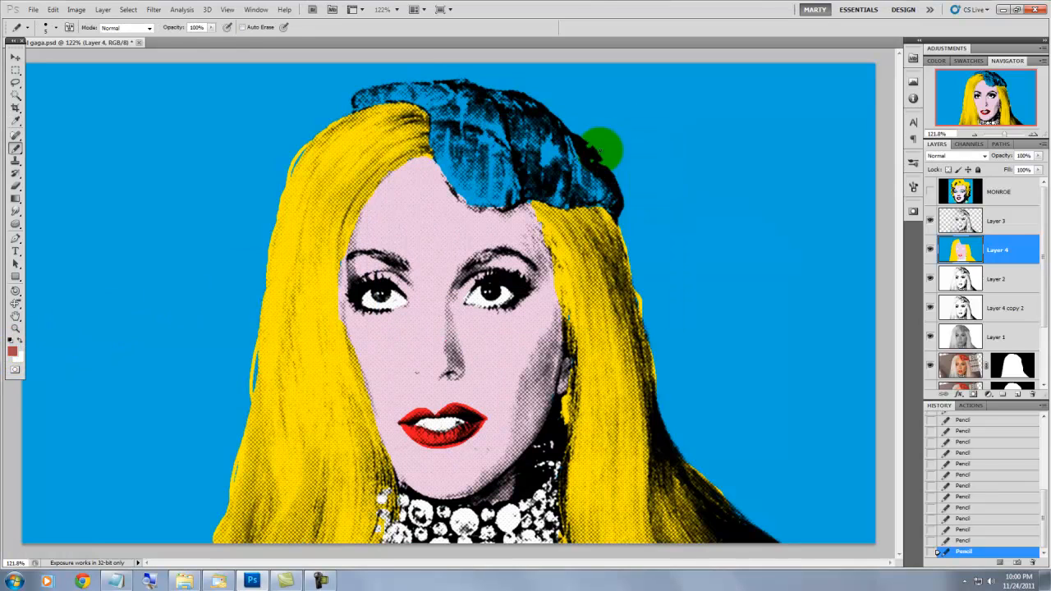